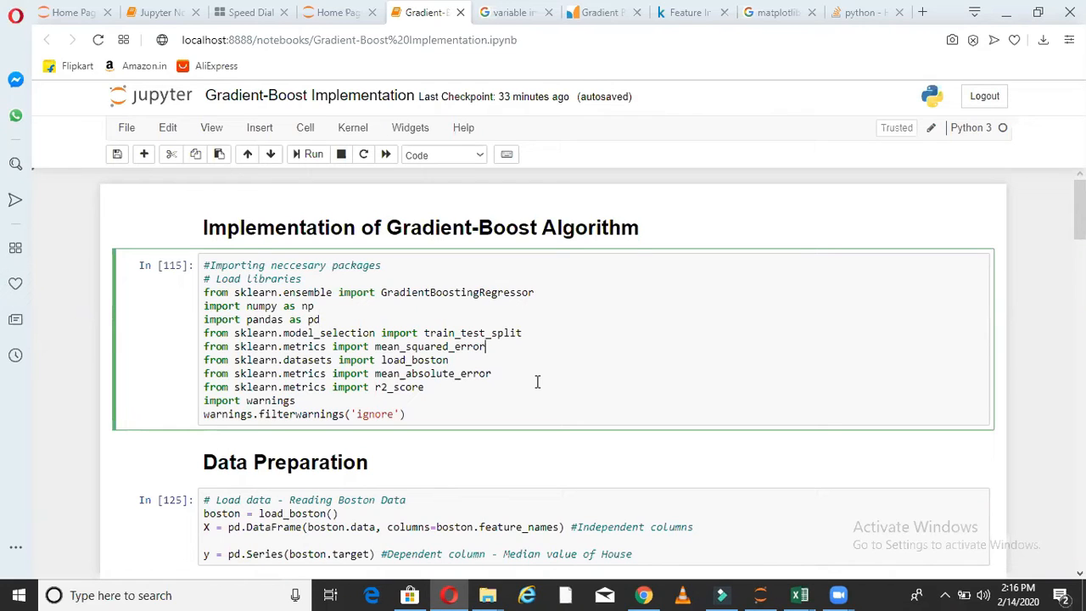
Execute the import cell loading GradientBoostingRegressor, numpy, pandas and the scikit-learn metrics.
double_click(457, 292)
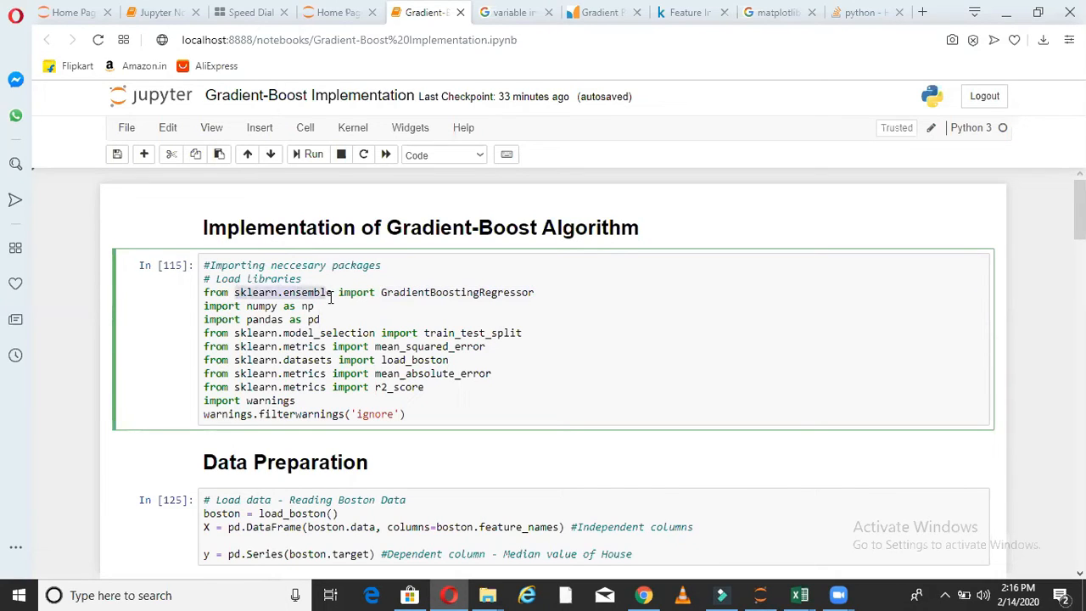
left_click(332, 292)
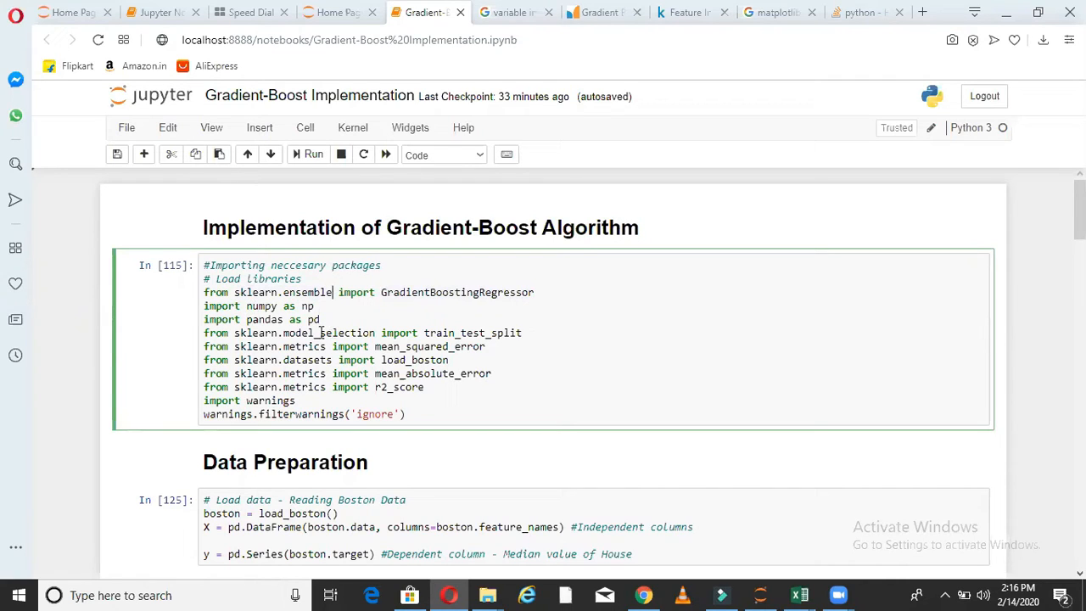
double_click(472, 332)
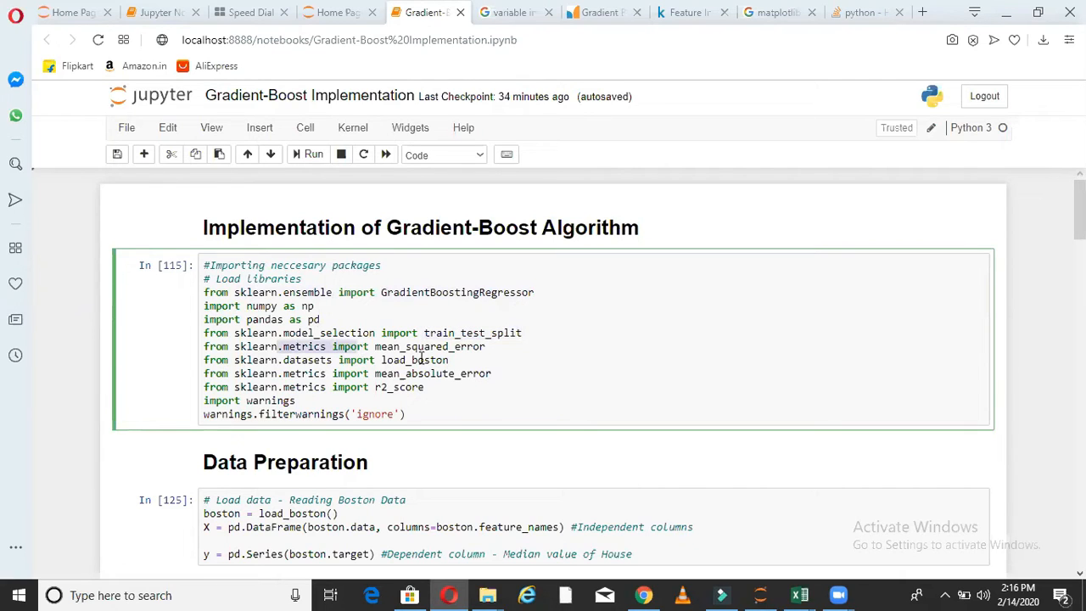
double_click(424, 346)
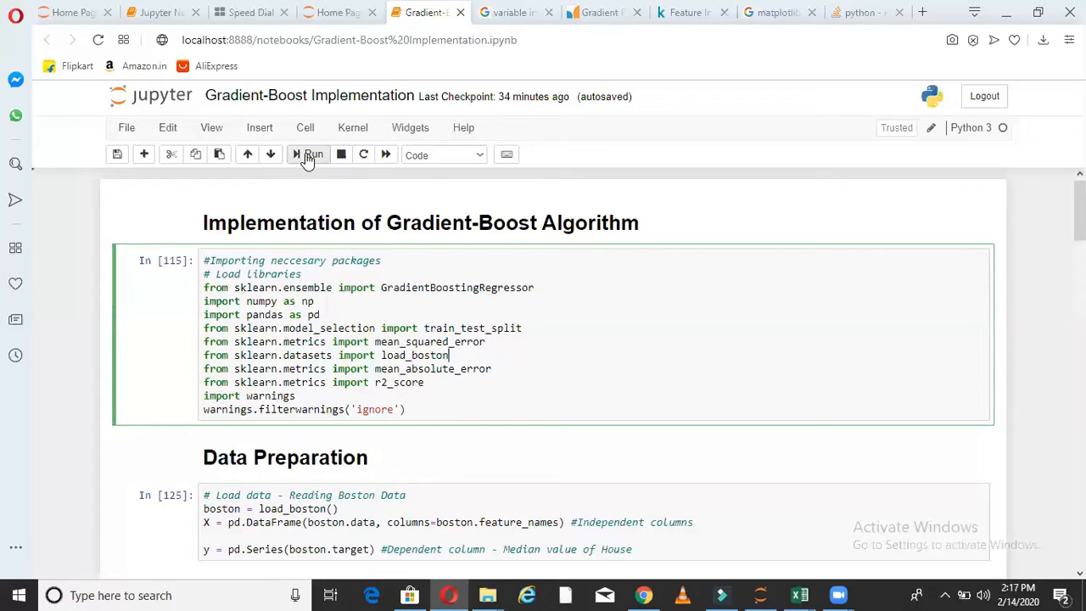
left_click(309, 155)
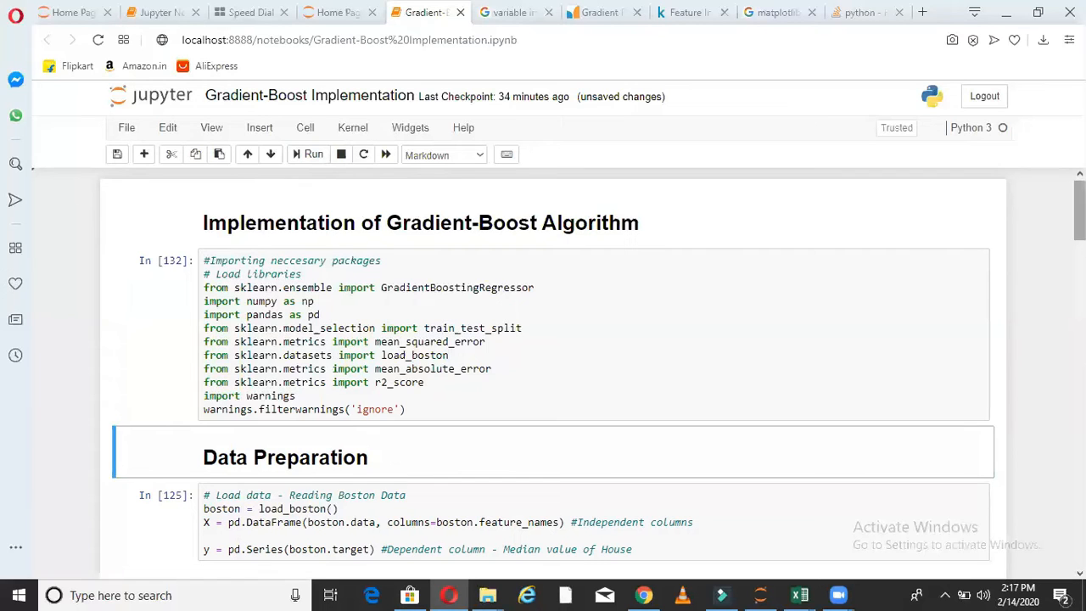
Execute the Boston data cell building predictor DataFrame X and median-house-value target y.
scroll("down", 3)
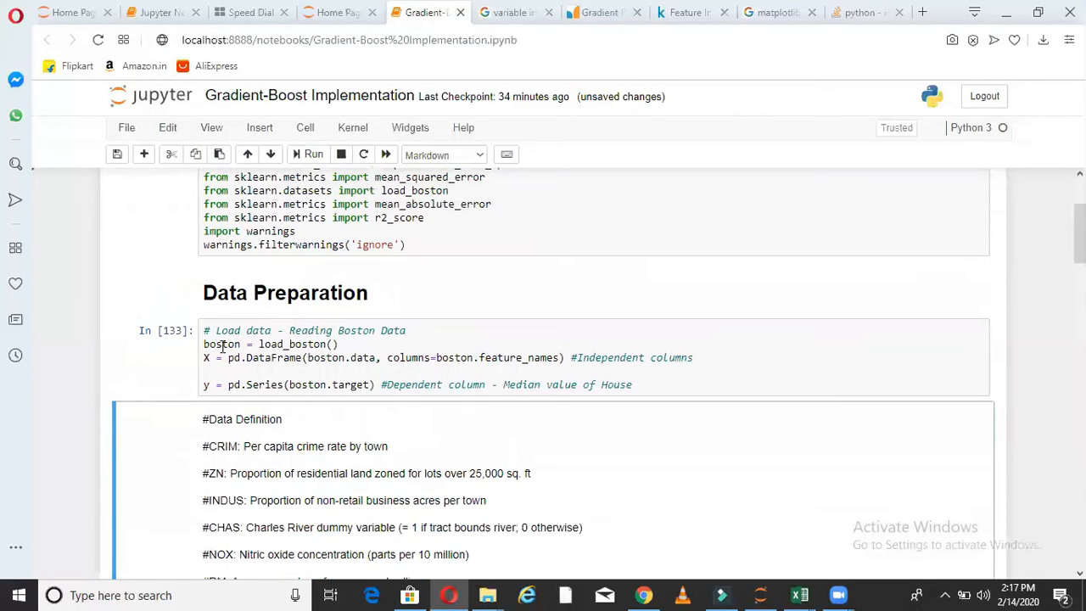
left_click(314, 343)
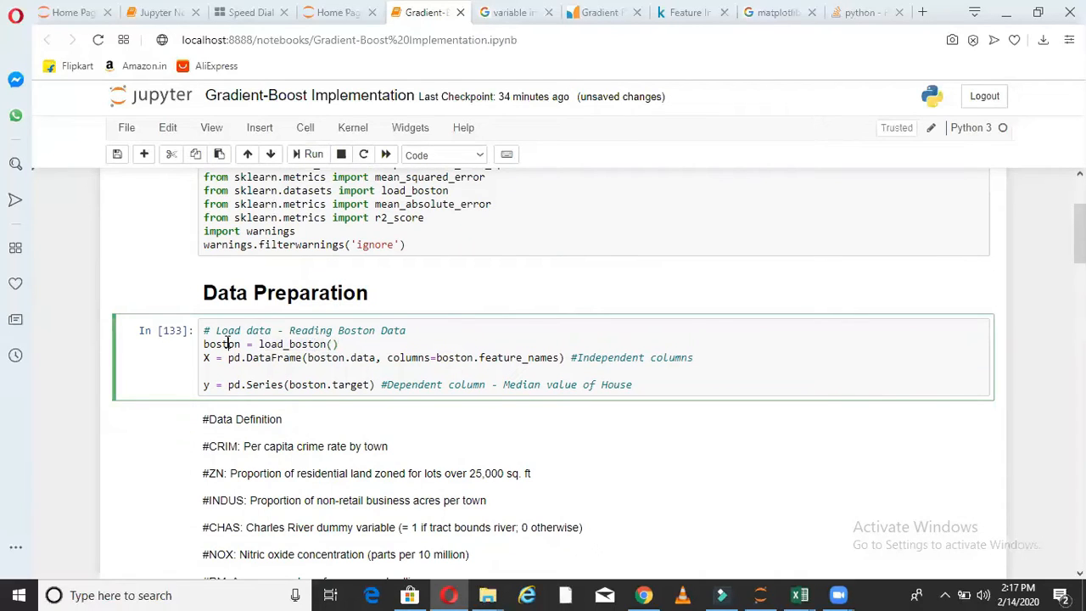
double_click(264, 356)
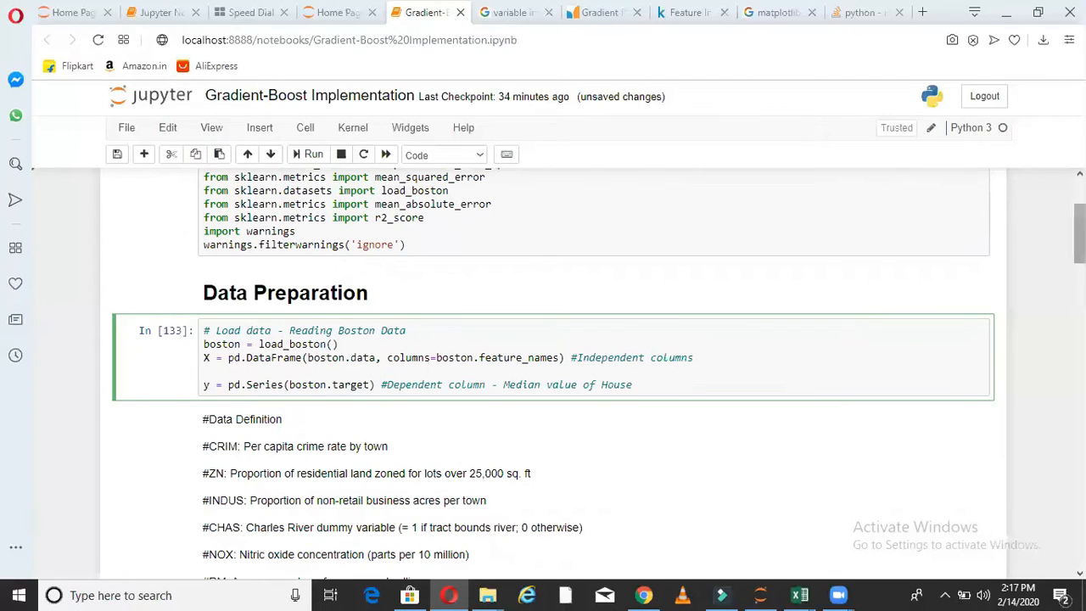
scroll("down", 3)
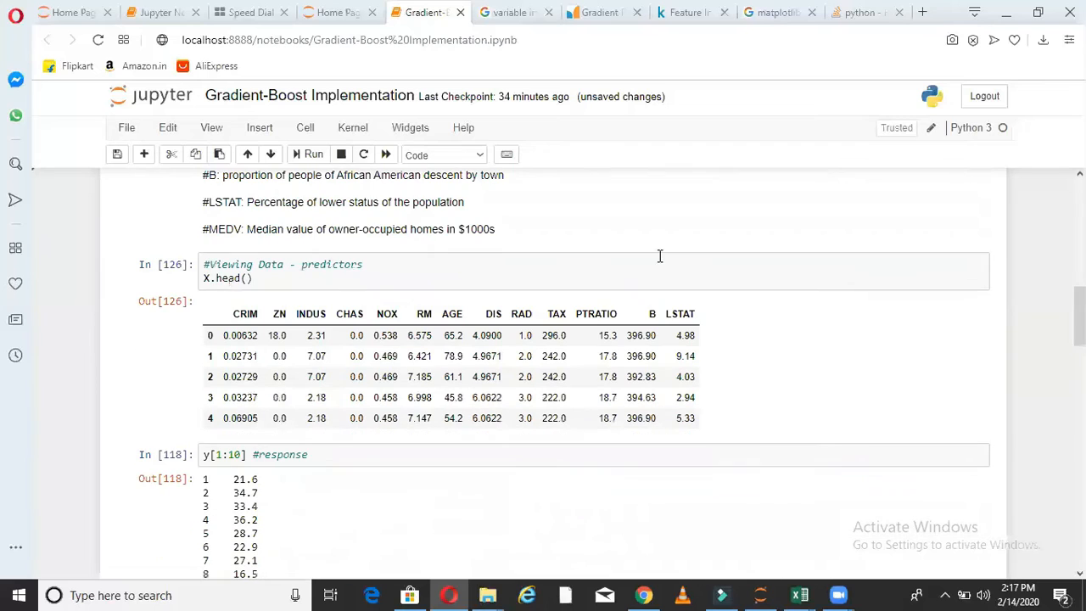
left_click(309, 154)
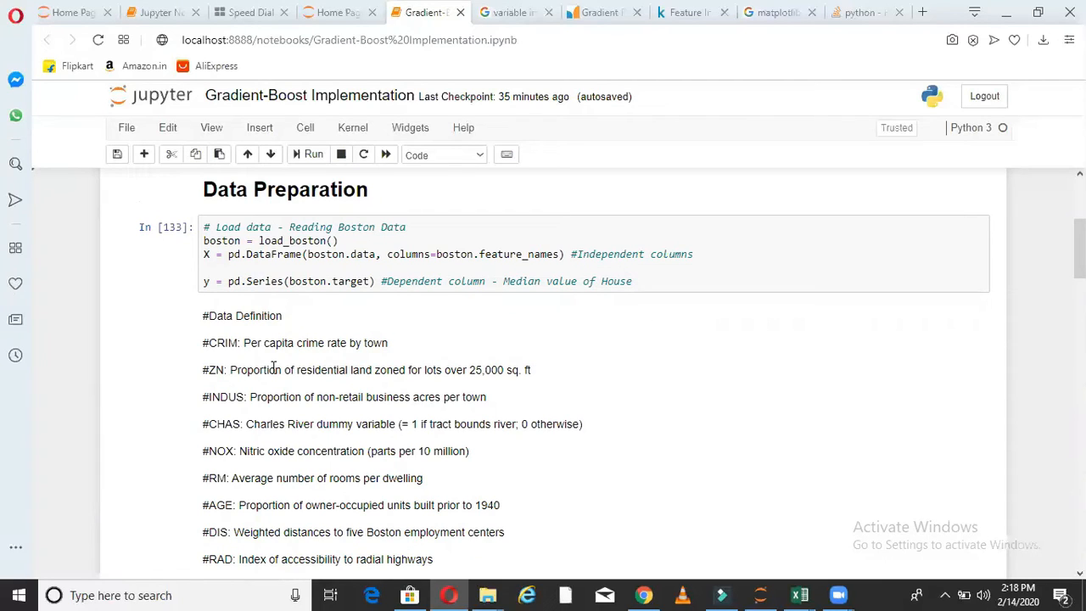
mouse_move(450, 376)
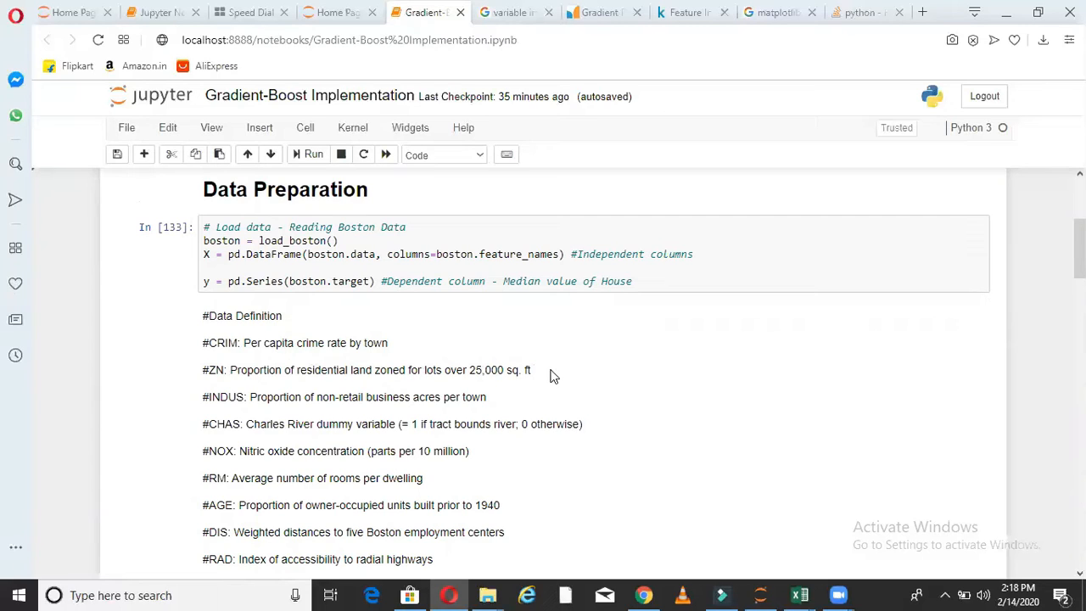
mouse_move(245, 442)
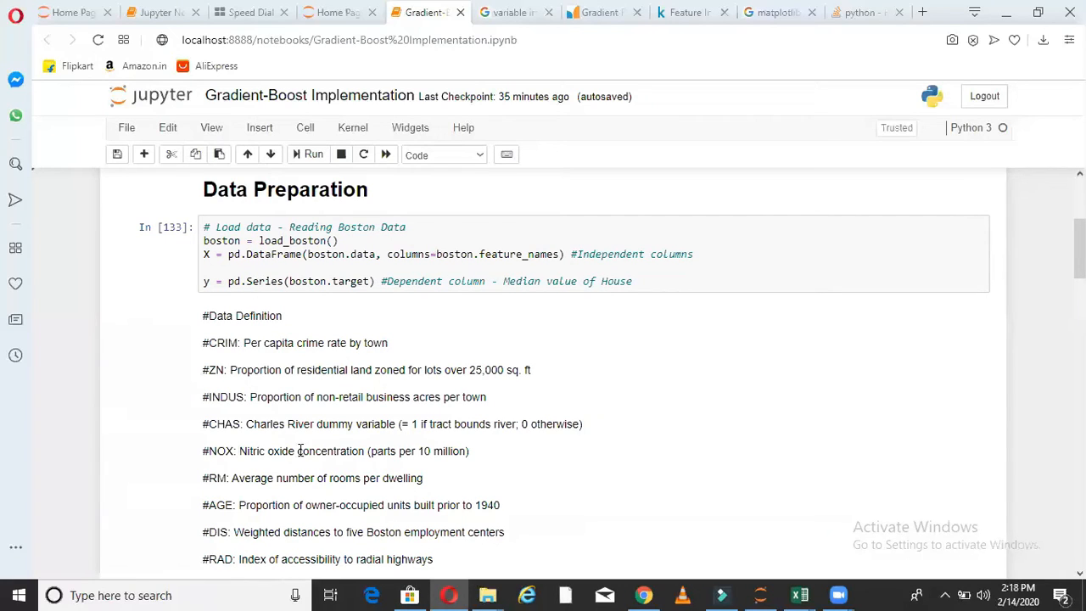
mouse_move(241, 397)
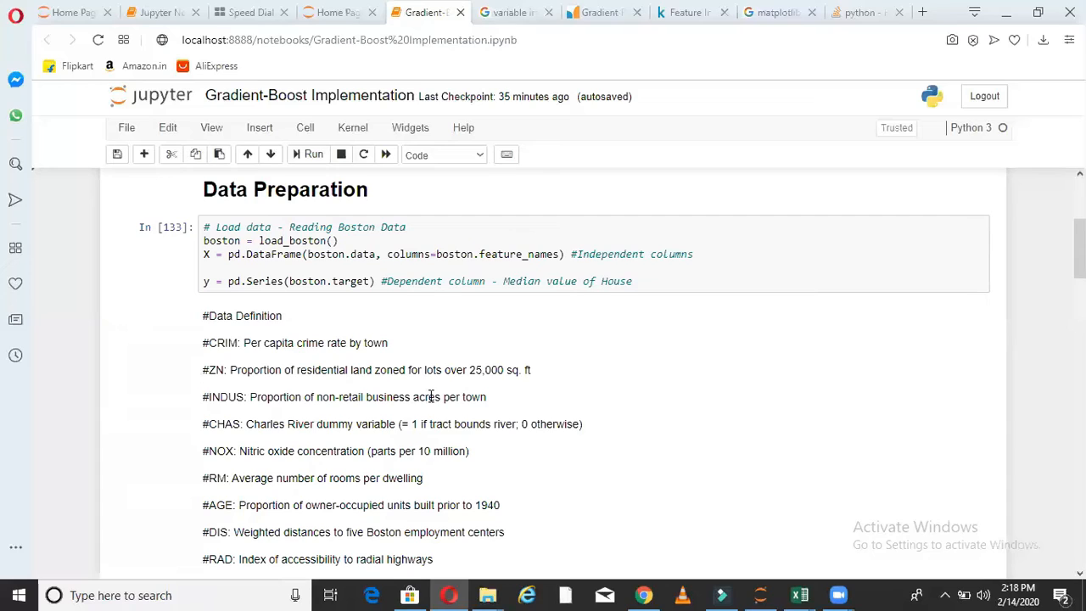
mouse_move(231, 478)
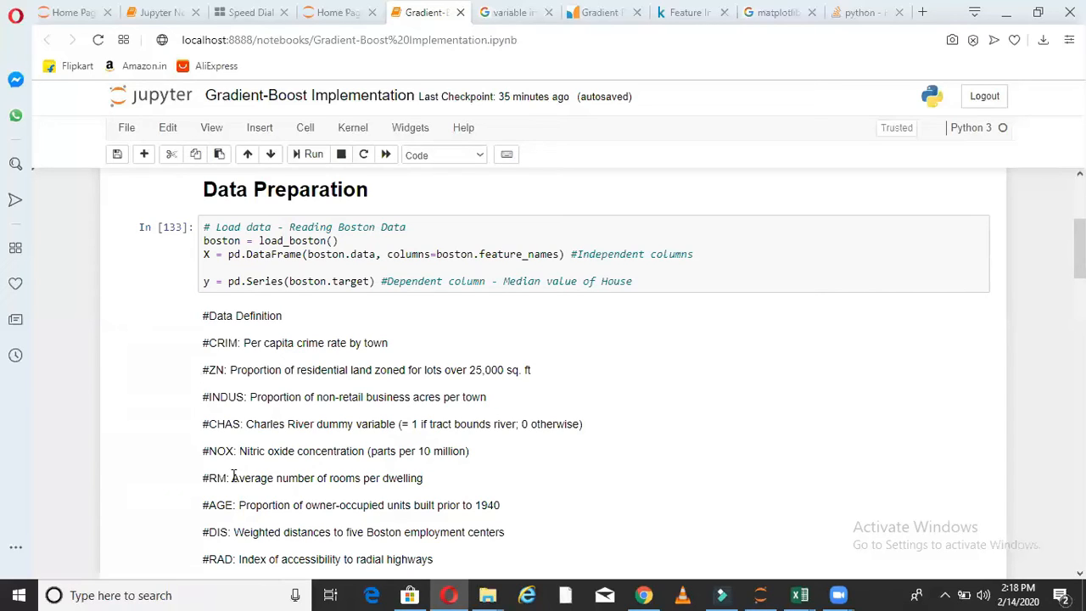
mouse_move(546, 462)
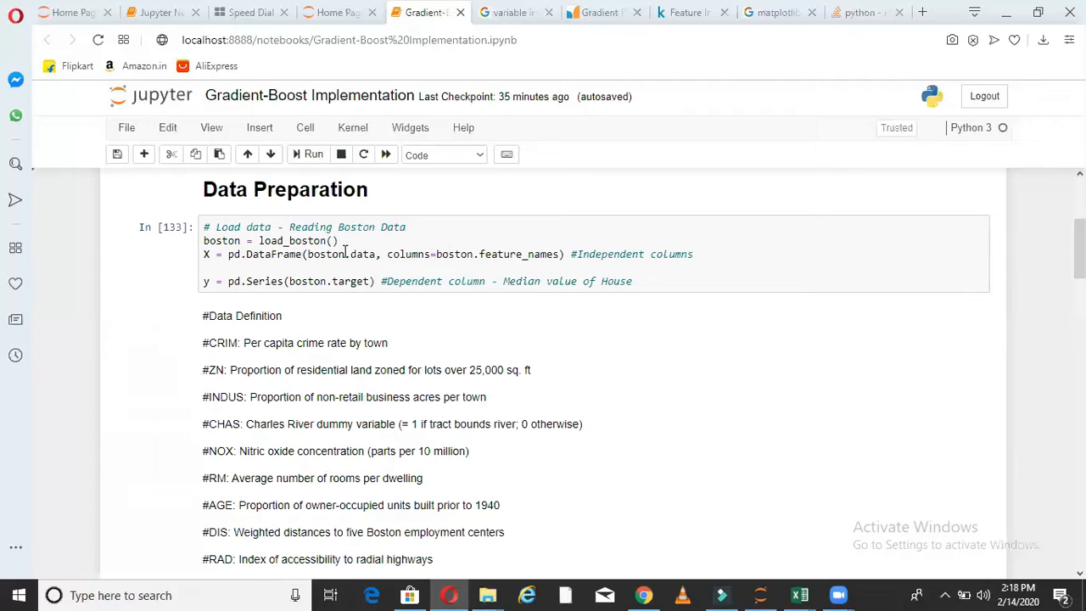
left_click(224, 282)
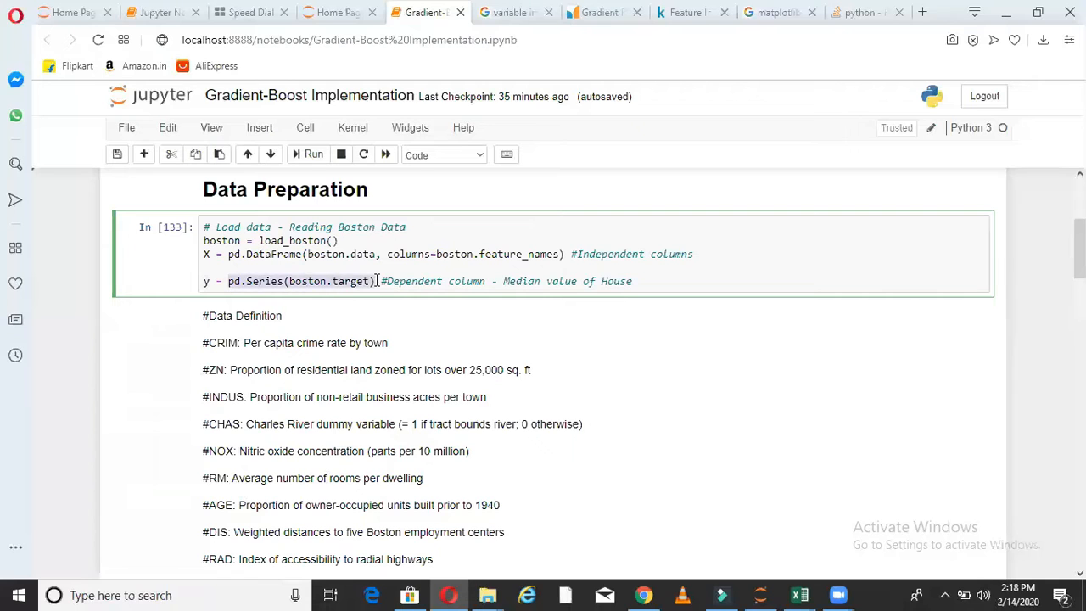
Review the X.head() rows and y[1:10] values, then reach the train/test split cell.
scroll("down", 3)
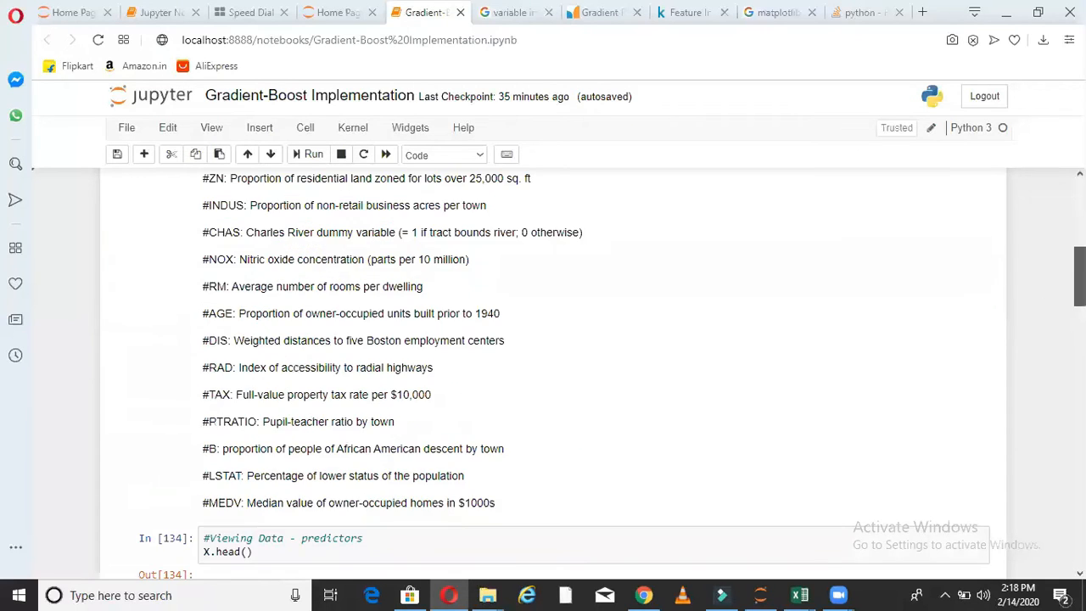
scroll("down", 3)
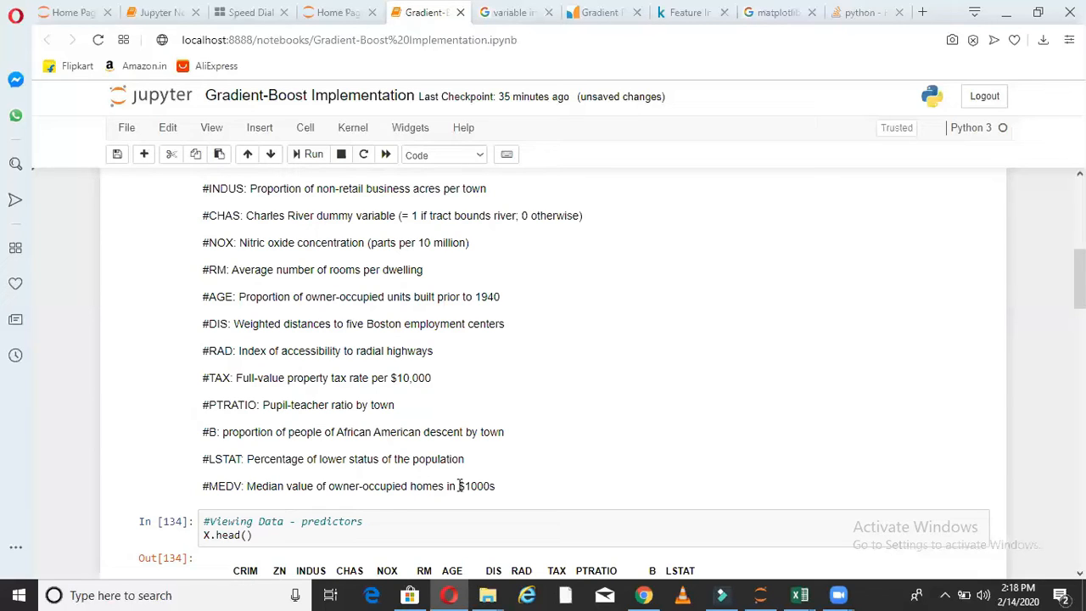
scroll("down", 3)
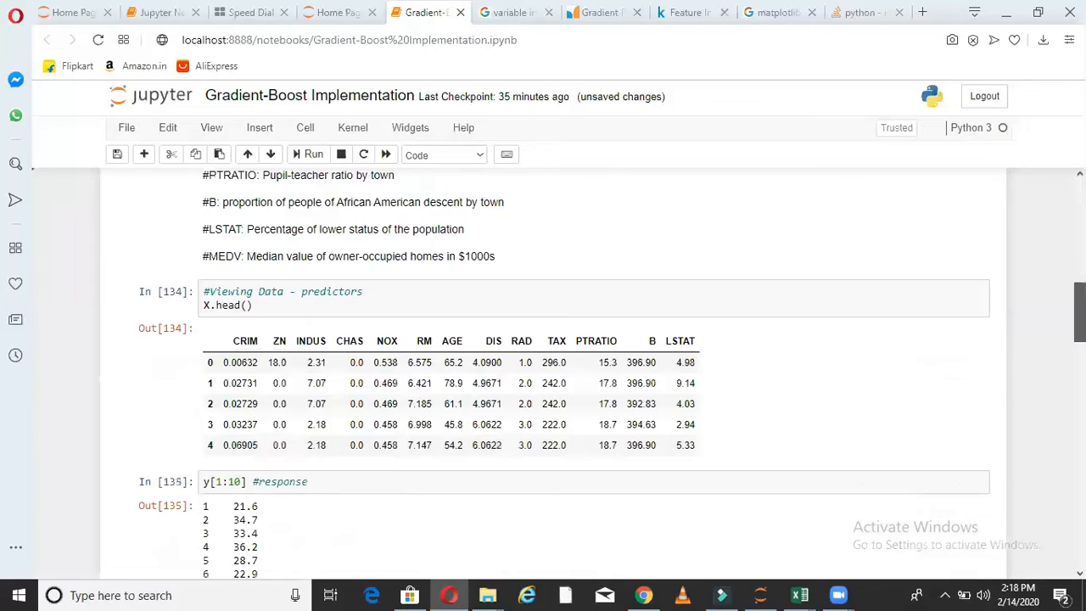
scroll("down", 3)
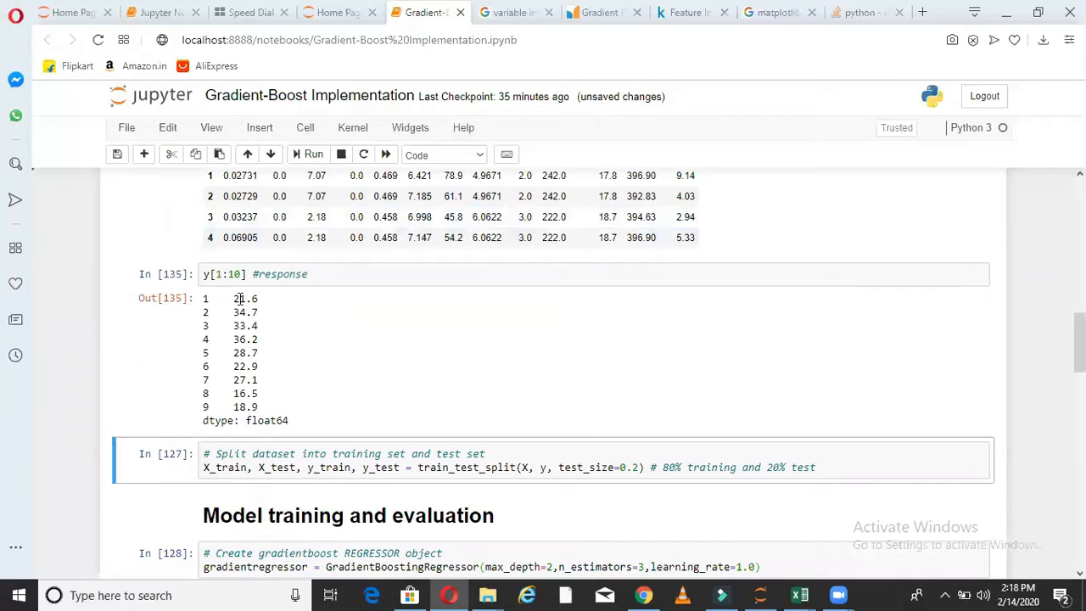
double_click(244, 299)
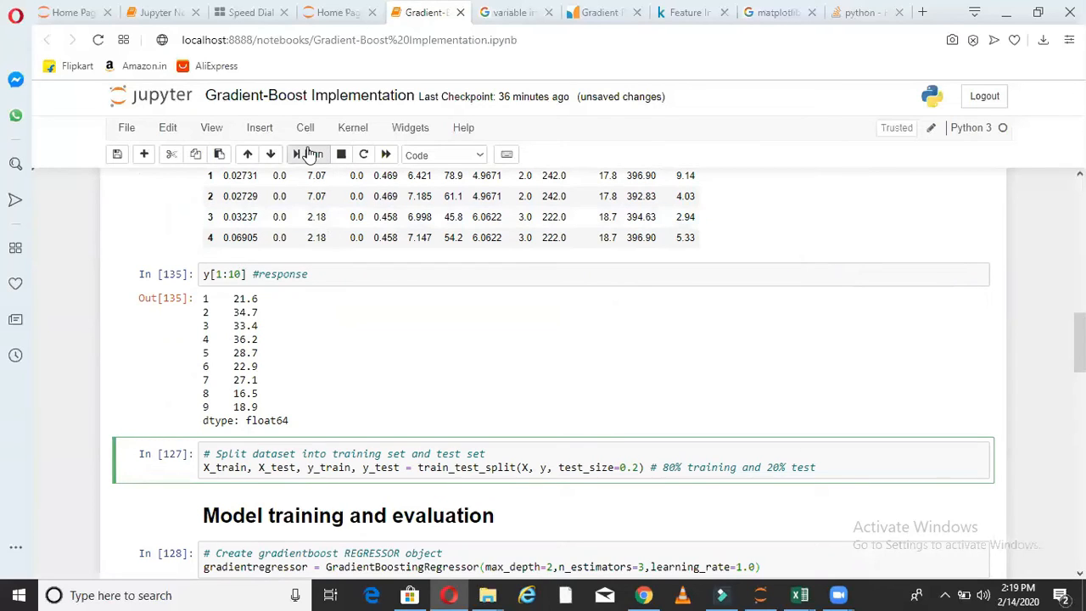
left_click(308, 154)
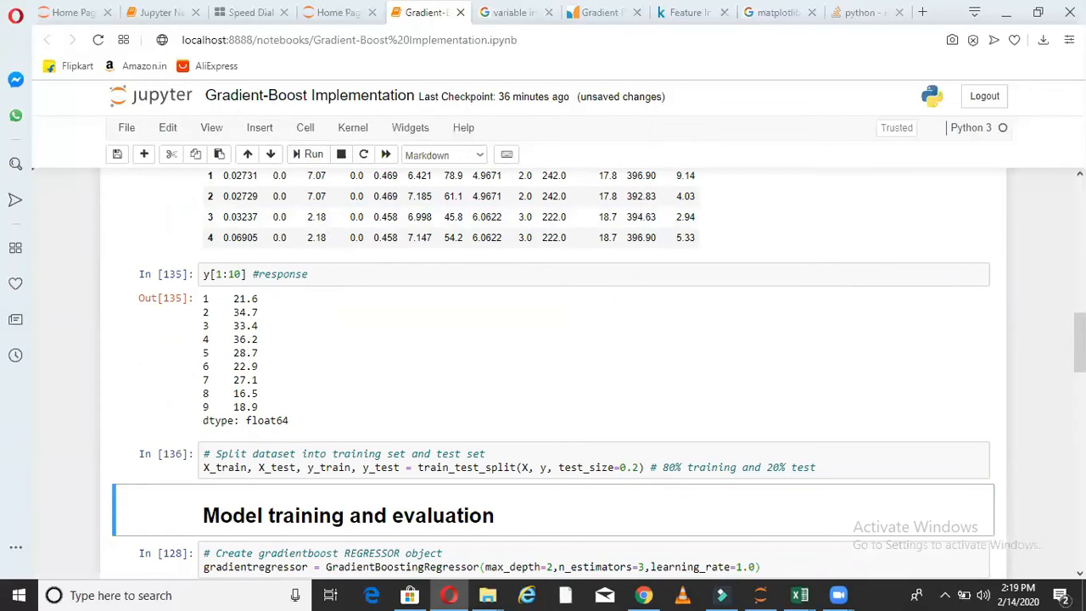
scroll("down", 3)
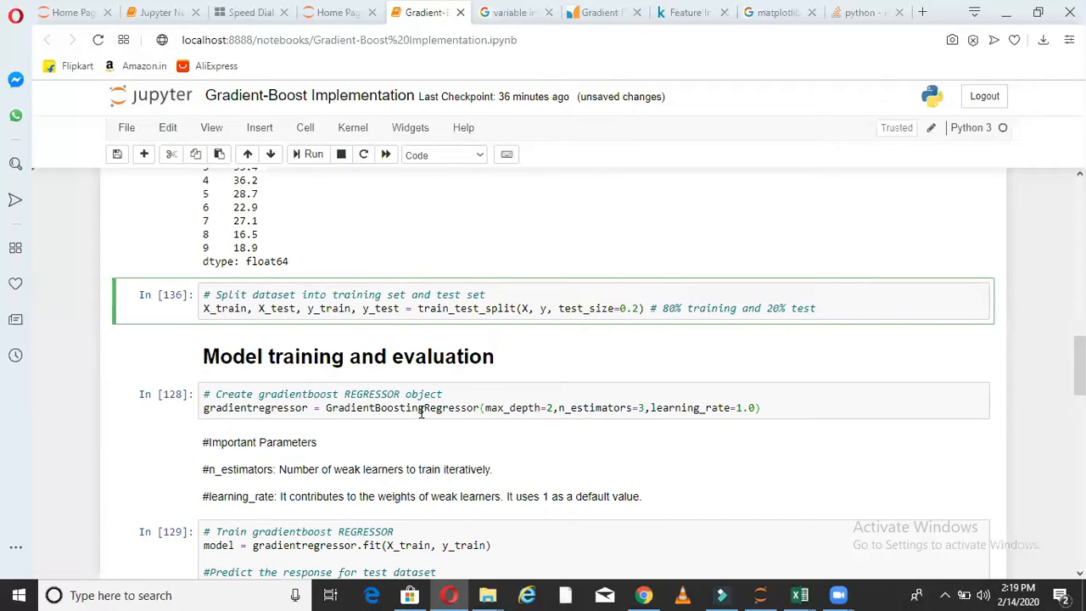
double_click(400, 407)
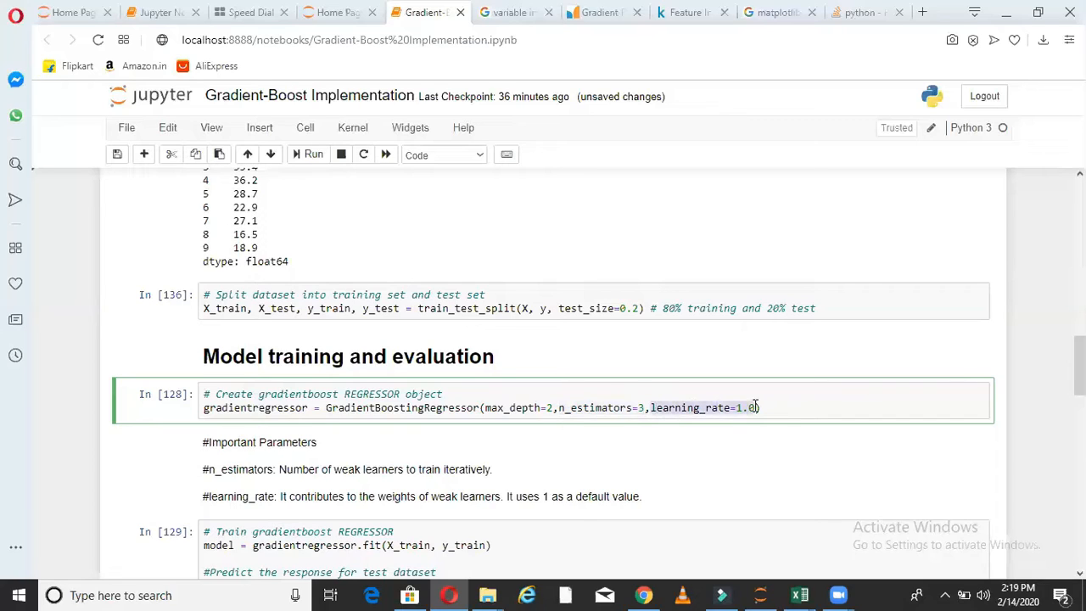
left_click(688, 407)
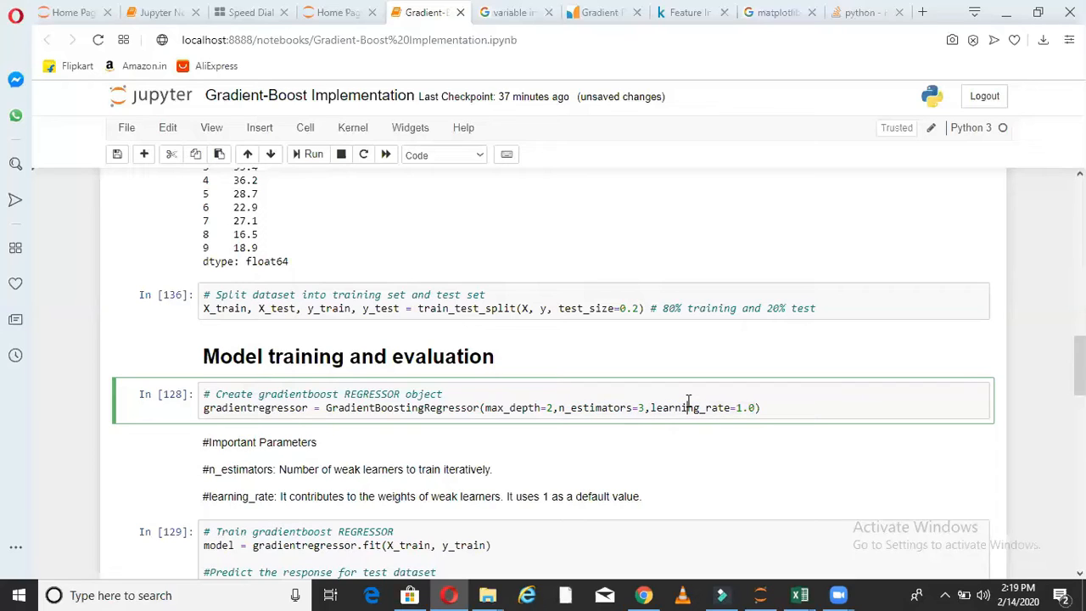
mouse_move(373, 289)
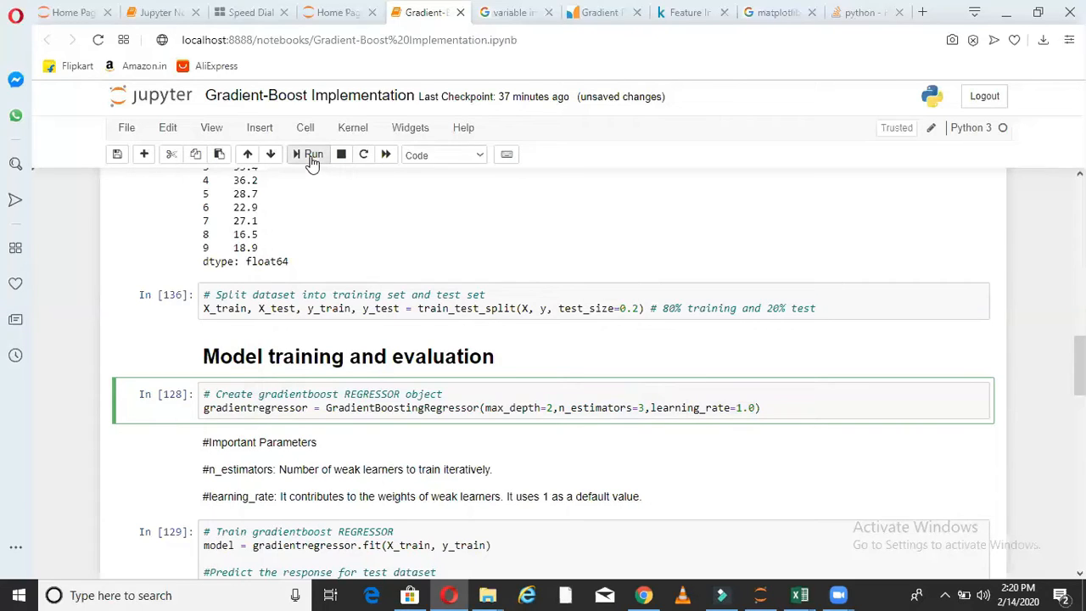
Create the regressor, fit it on training data, predict the test set and compute R² ≈ 0.778.
left_click(312, 155)
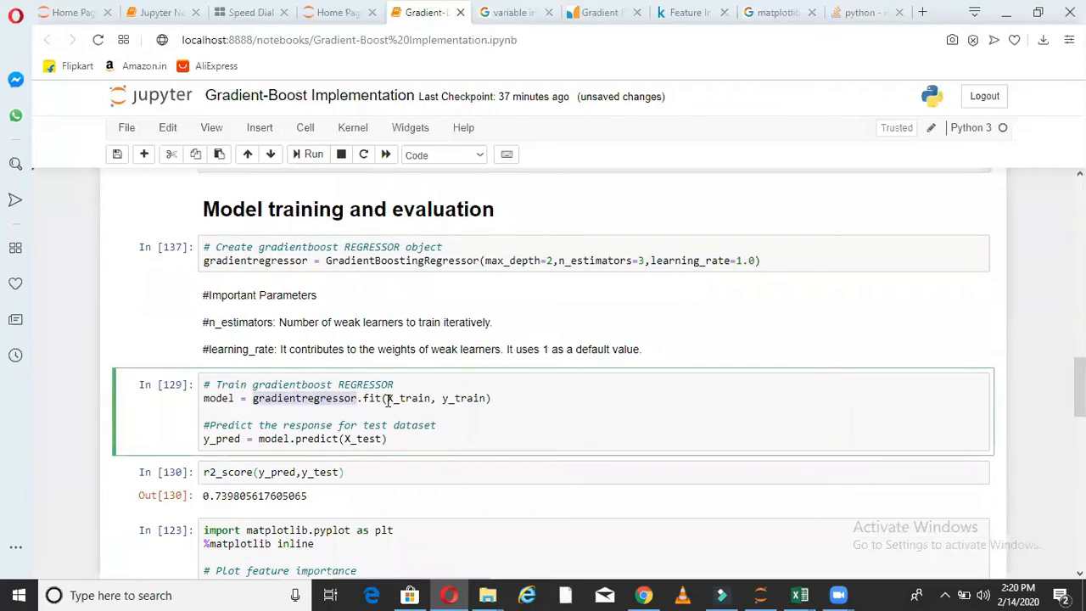
left_click_drag(387, 397, 490, 397)
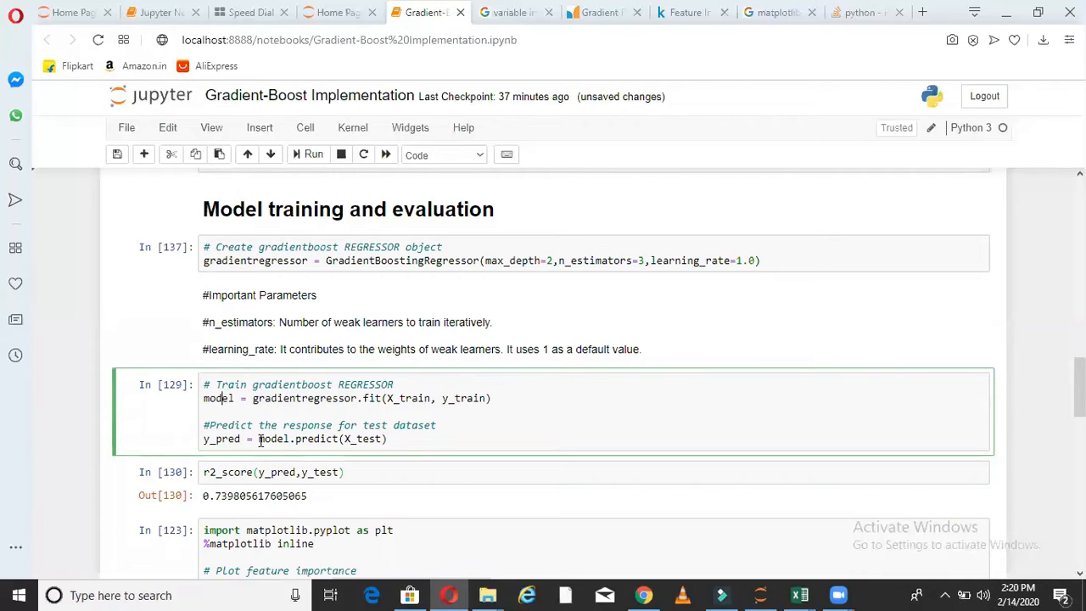
double_click(297, 437)
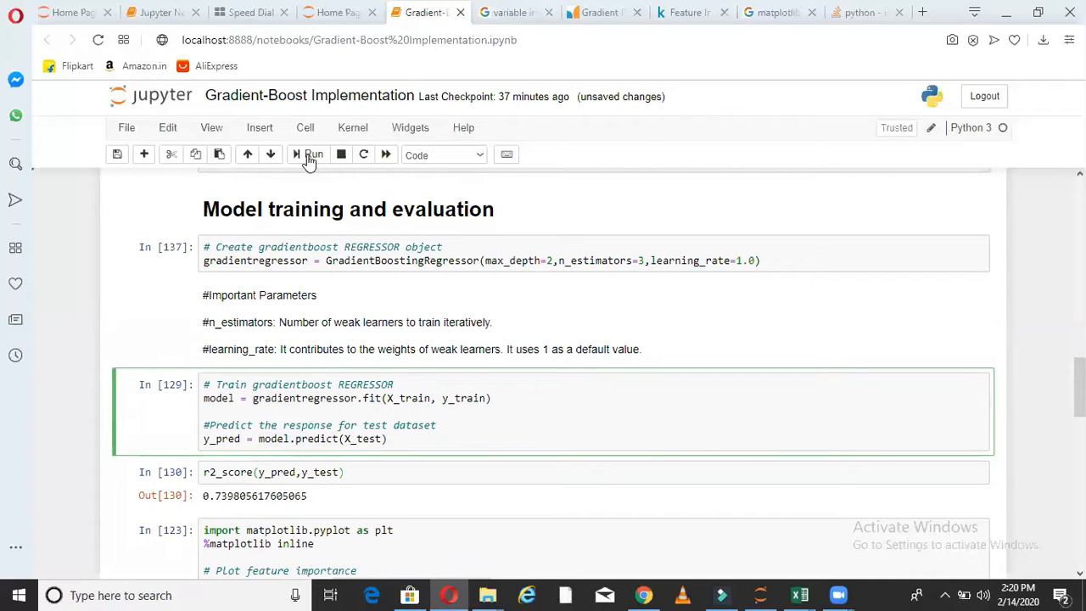
left_click(313, 154)
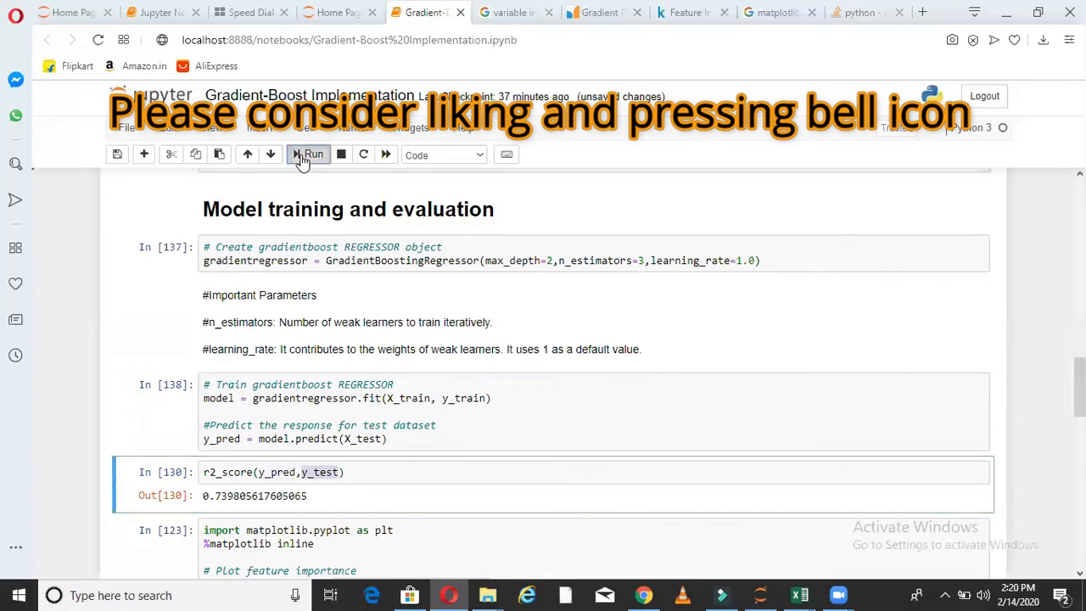
left_click(309, 155)
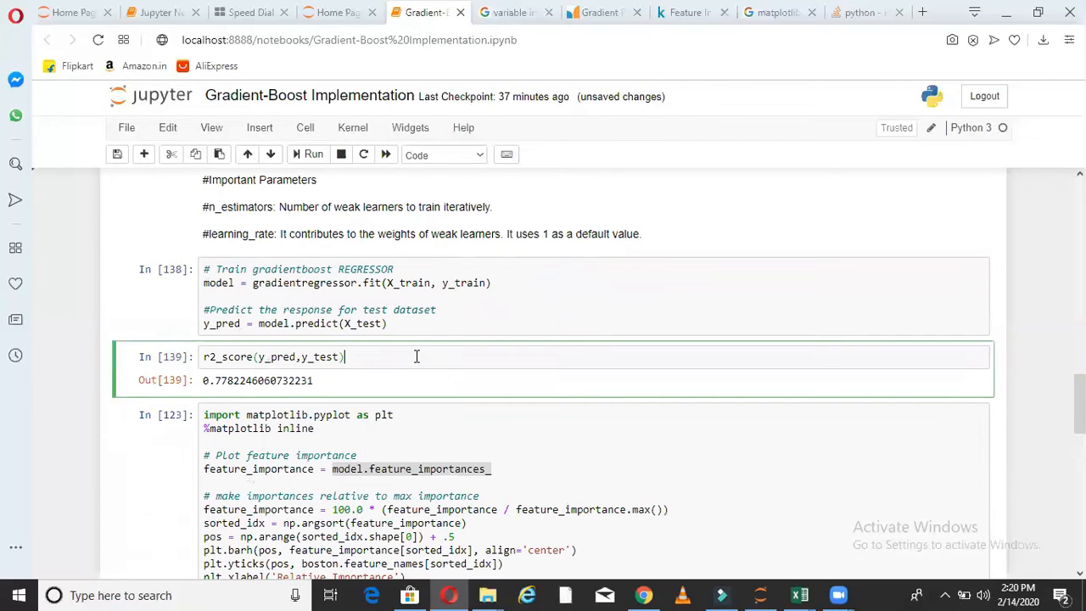
mouse_move(975, 462)
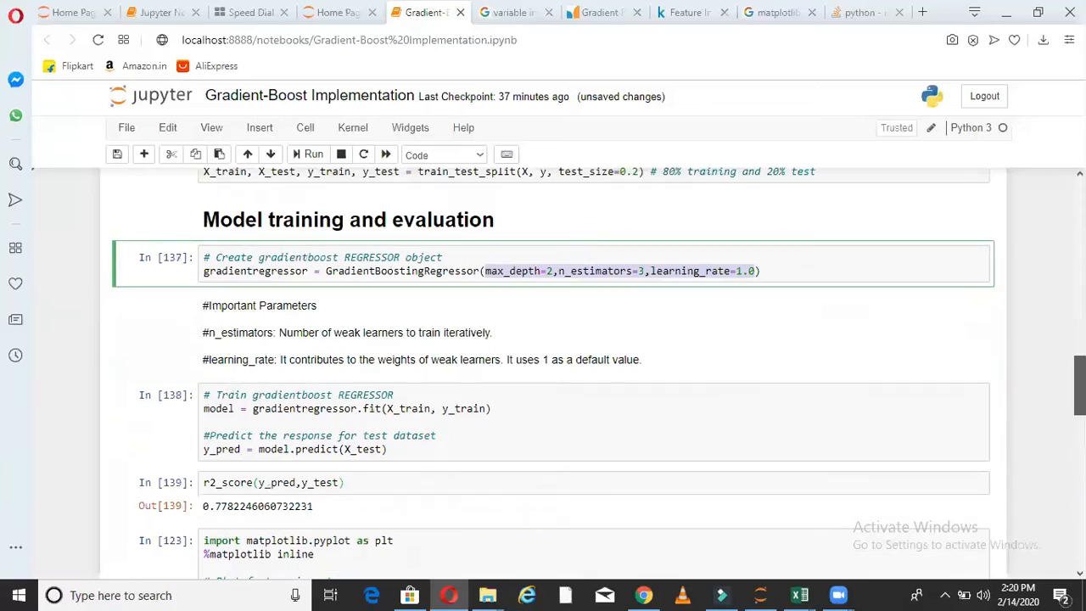
scroll("down", 3)
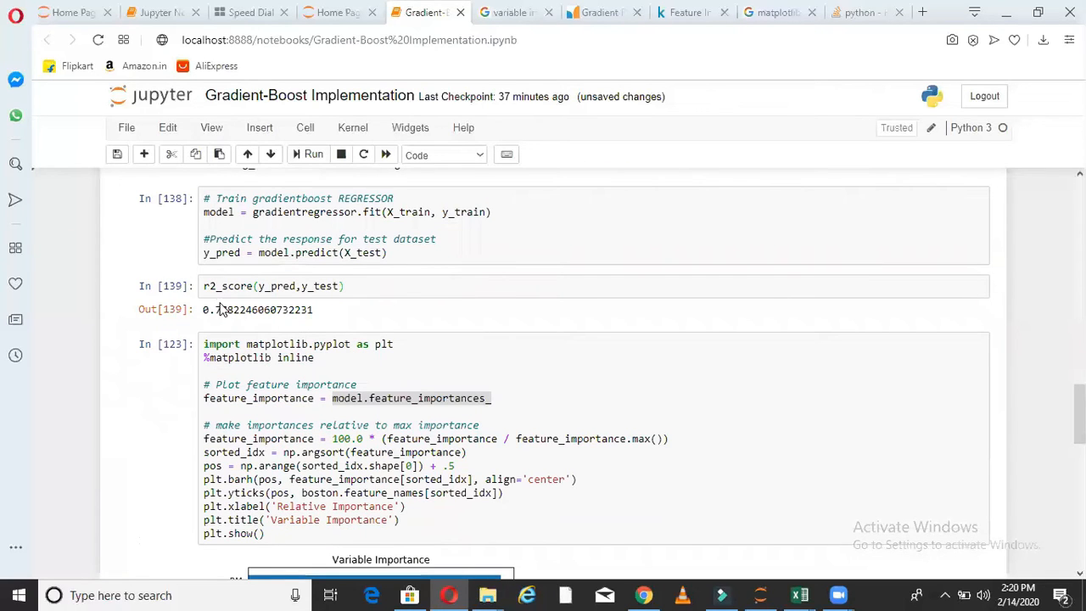
double_click(222, 309)
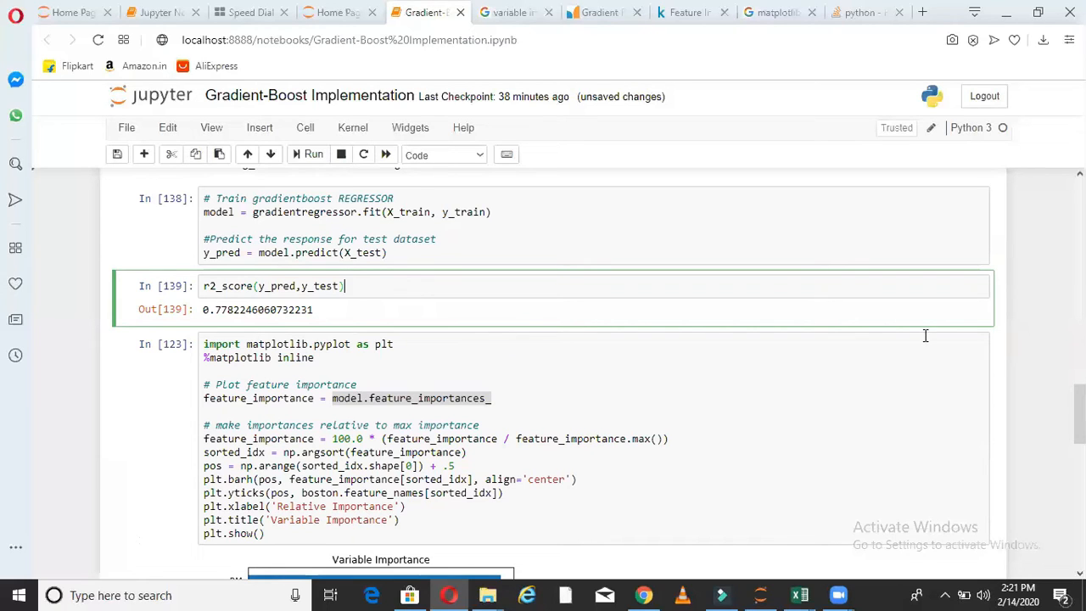
scroll("down", 3)
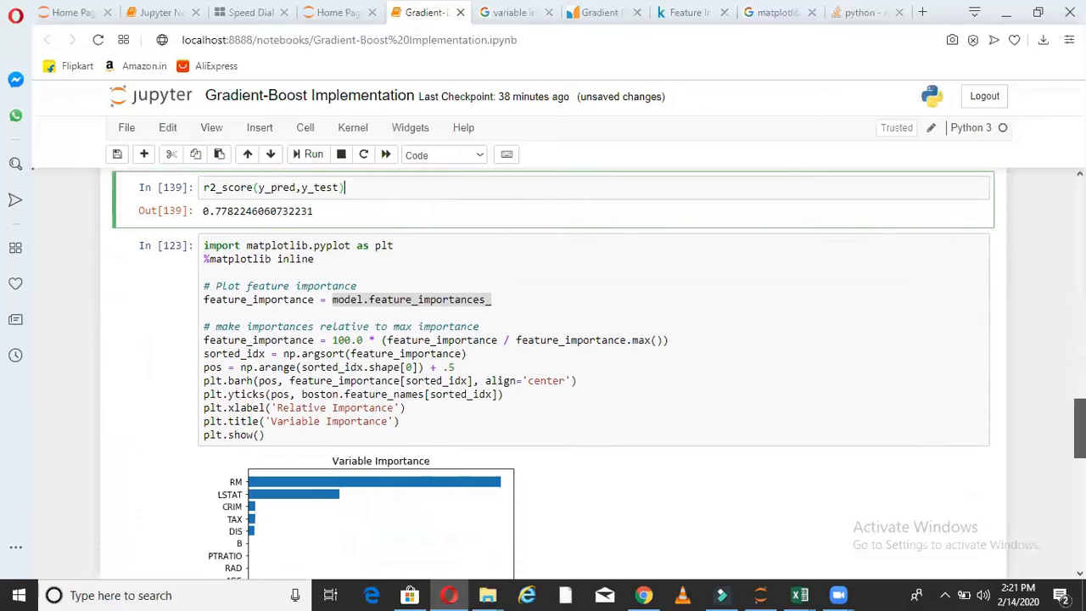
scroll("down", 3)
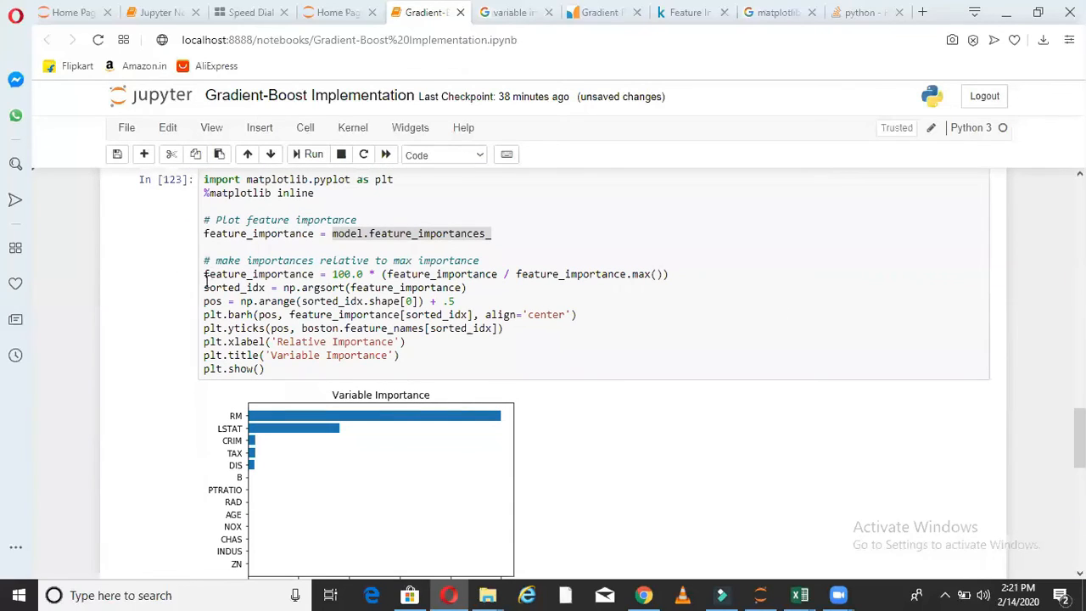
left_click_drag(203, 287, 264, 369)
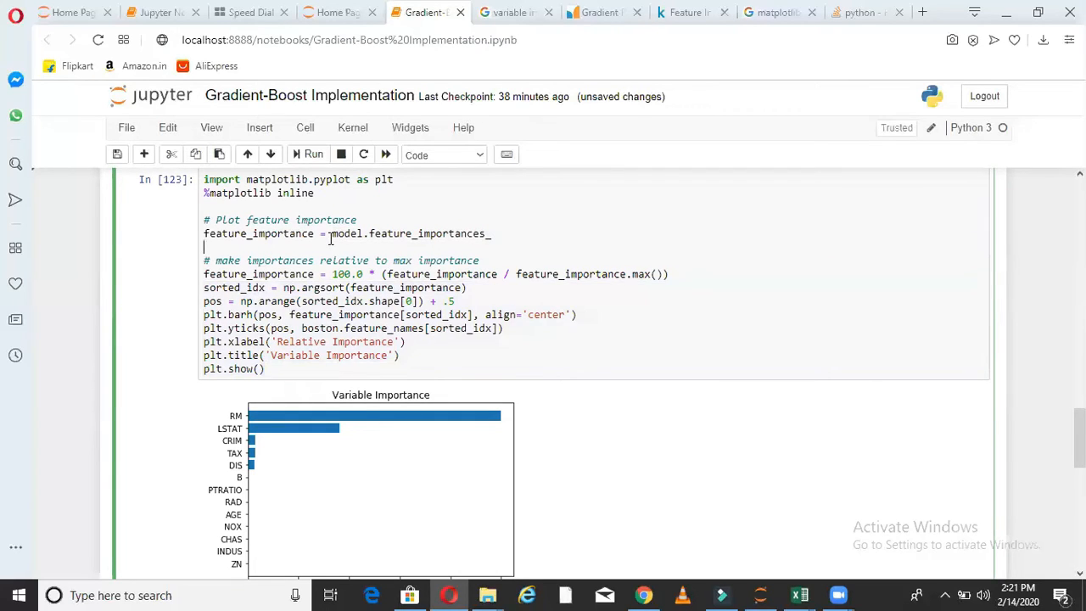
double_click(346, 234)
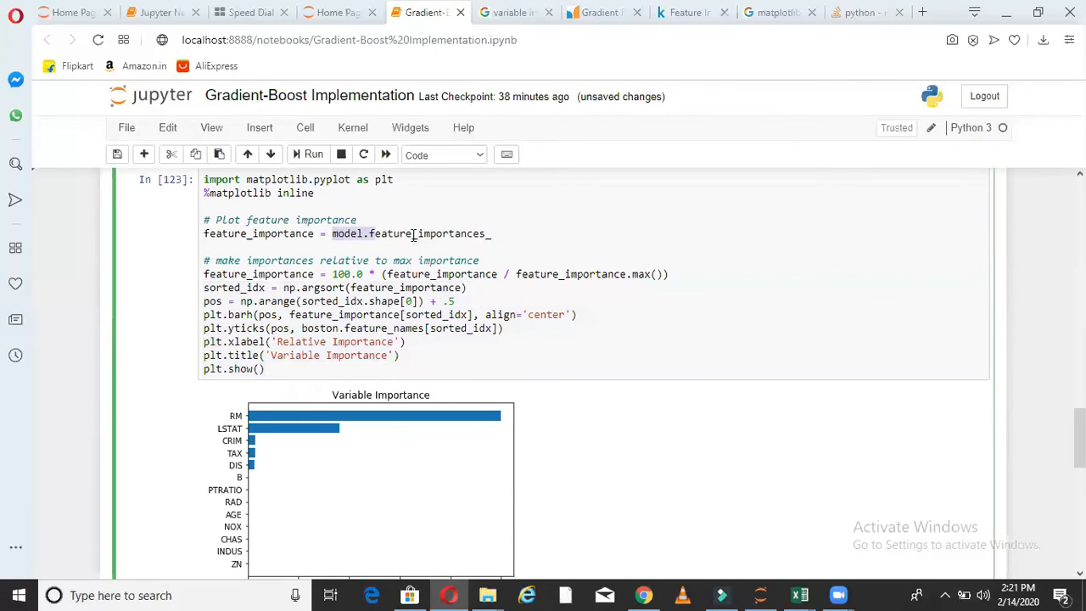
double_click(410, 234)
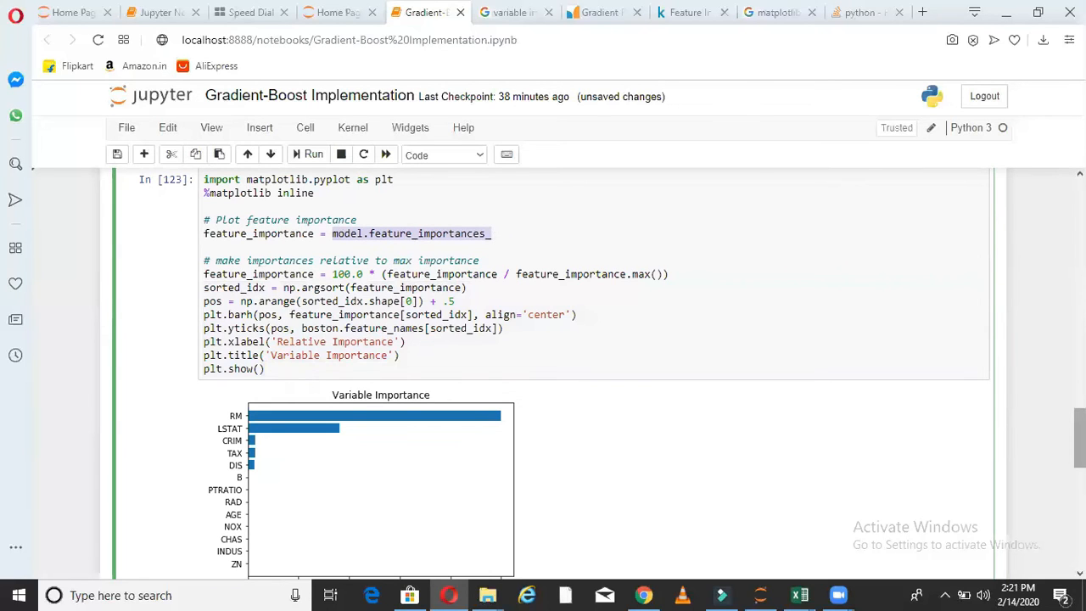
scroll("down", 3)
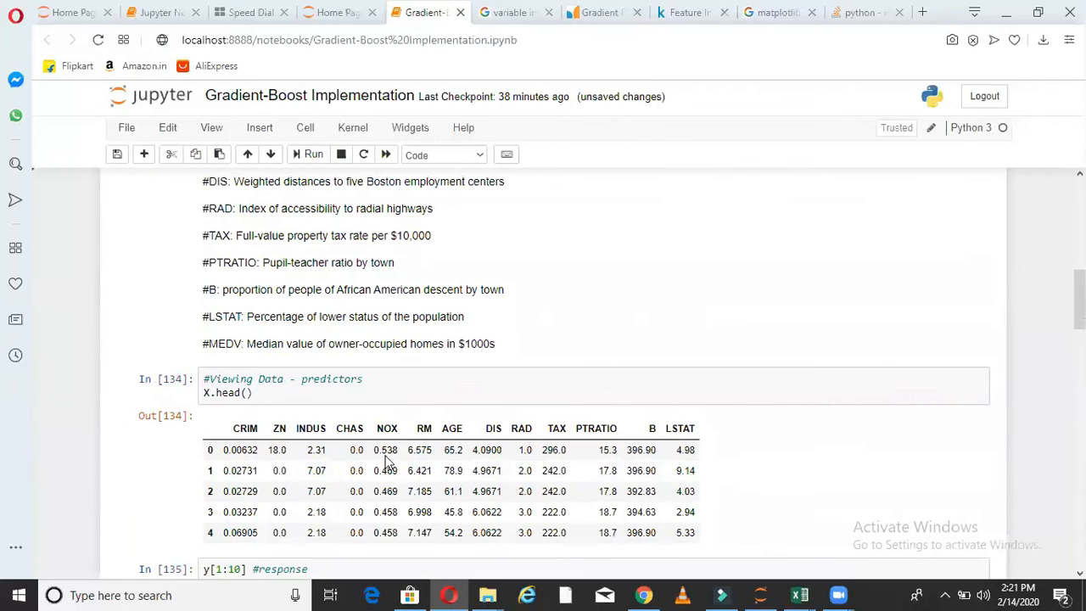
scroll("down", 3)
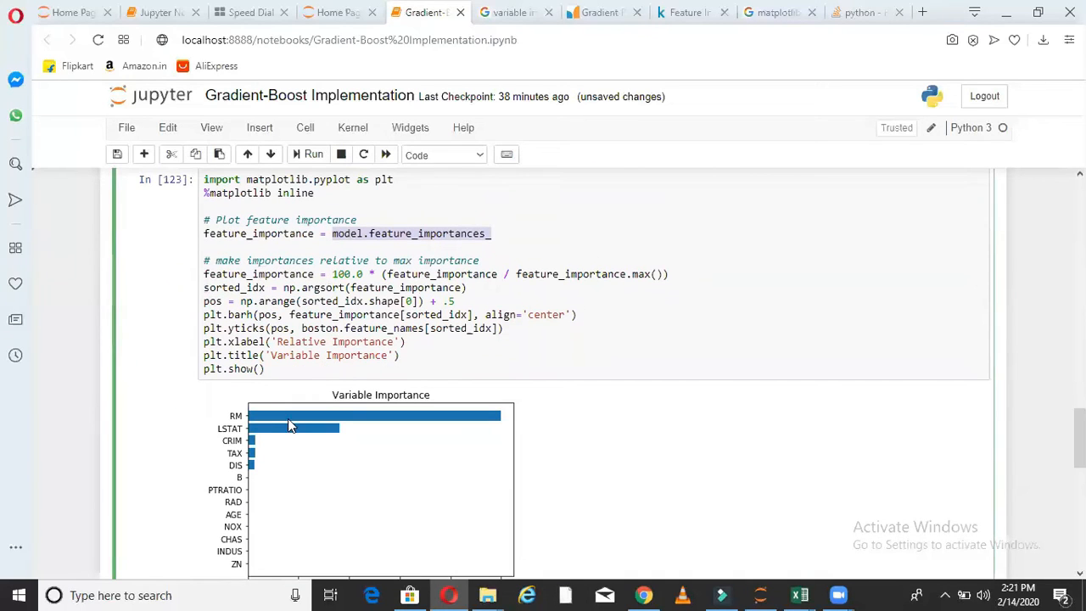
mouse_move(241, 448)
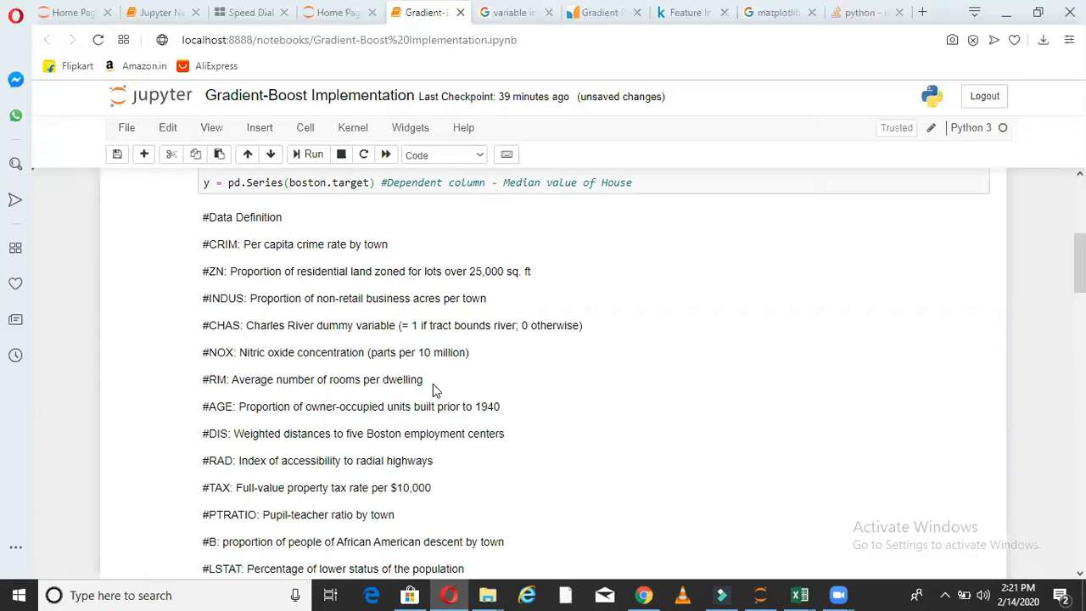
scroll("down", 3)
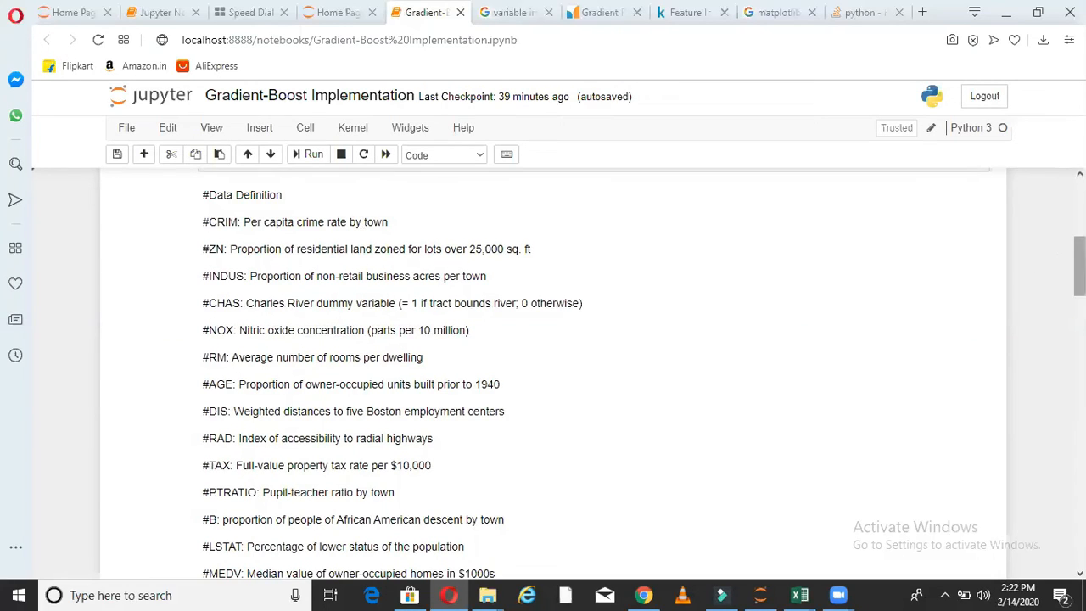
scroll("down", 3)
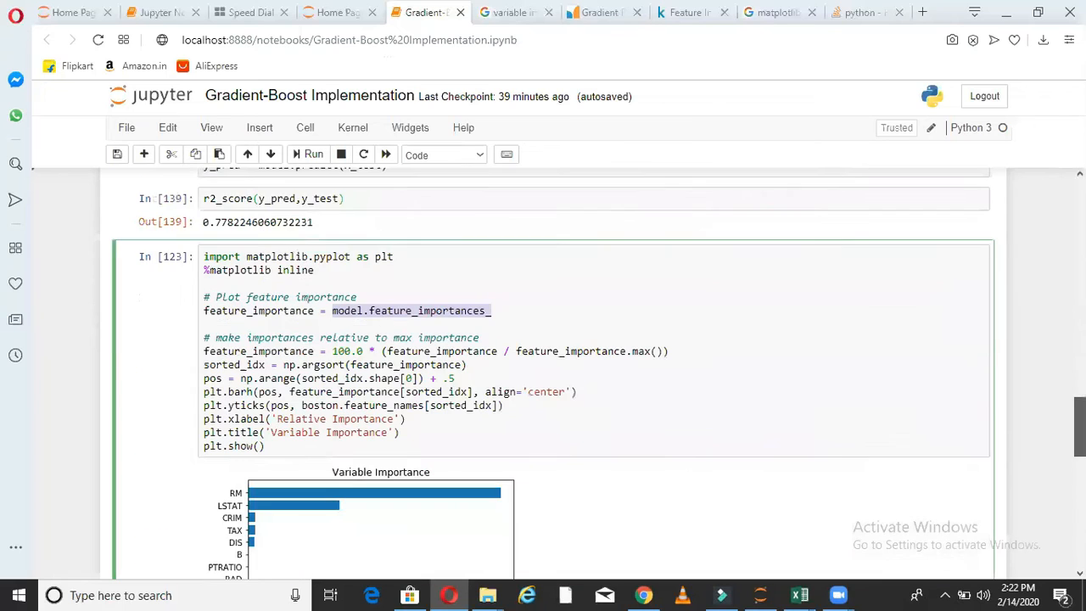
scroll("down", 3)
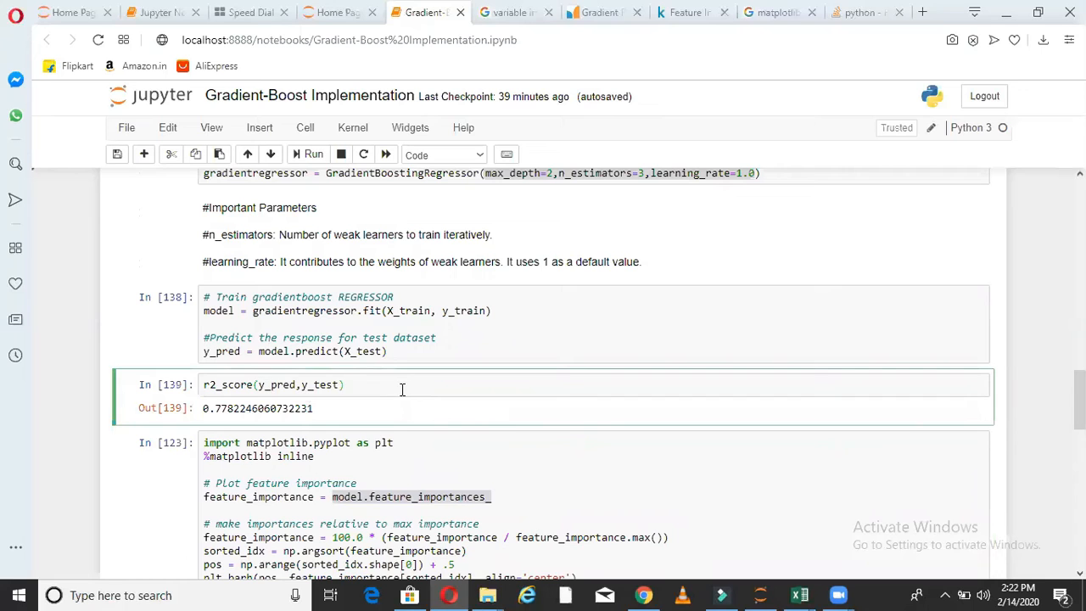
scroll("down", 3)
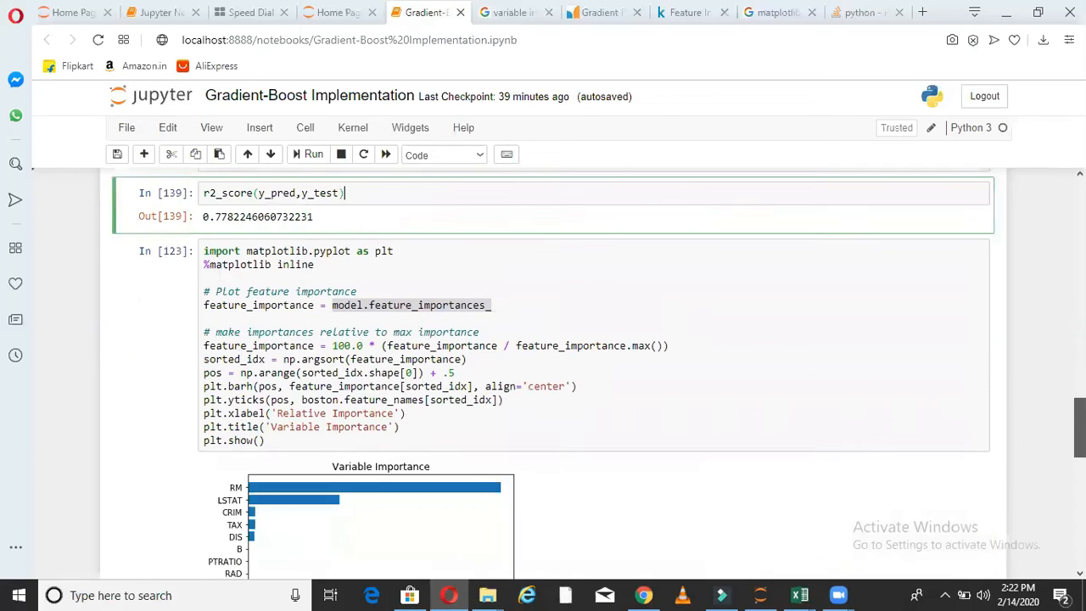
scroll("down", 3)
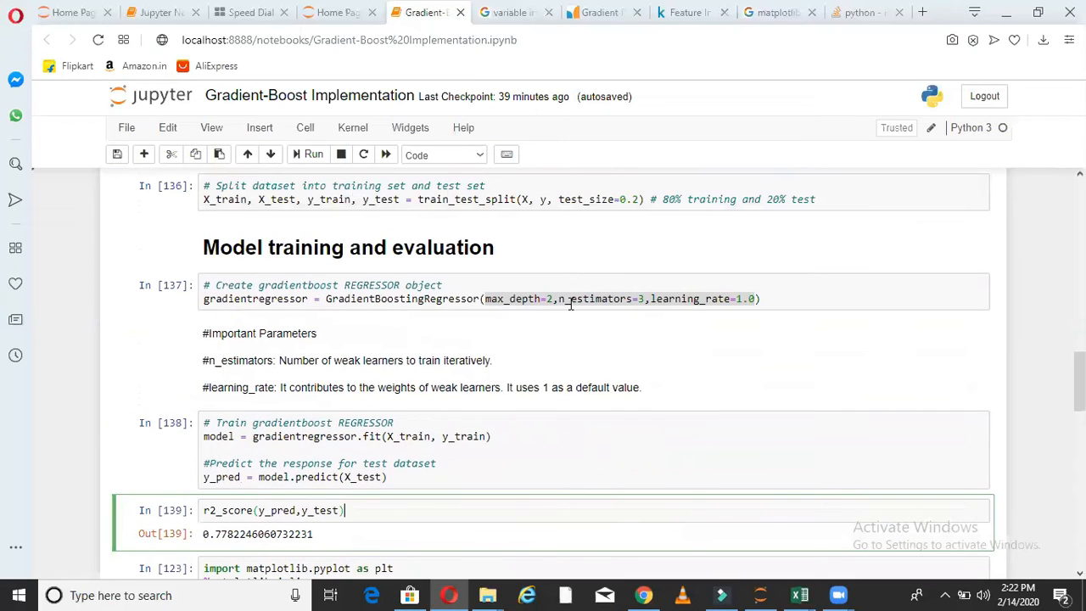
left_click(569, 299)
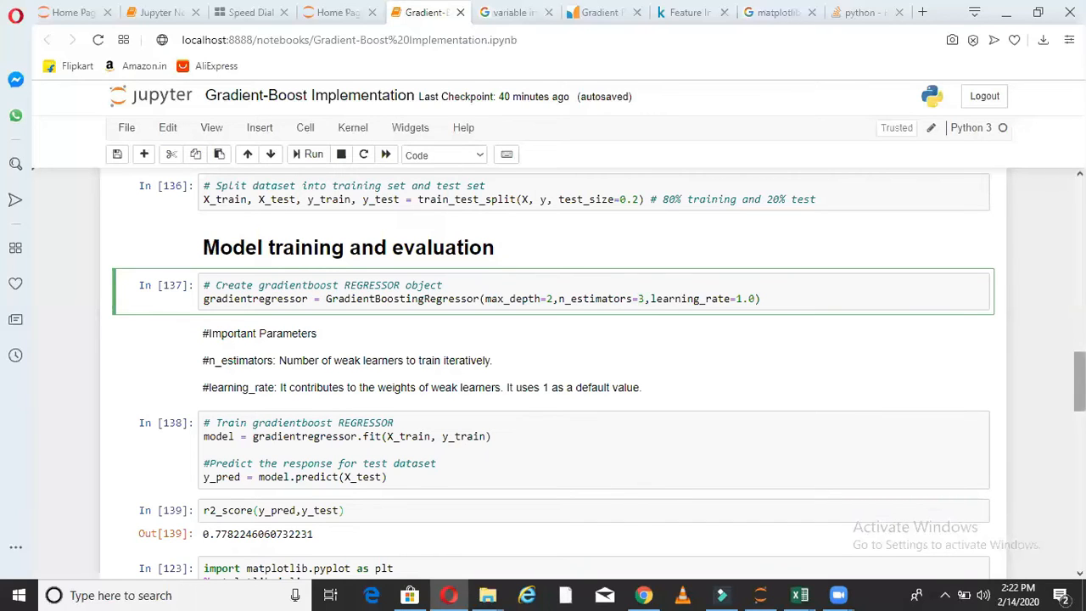
scroll("down", 3)
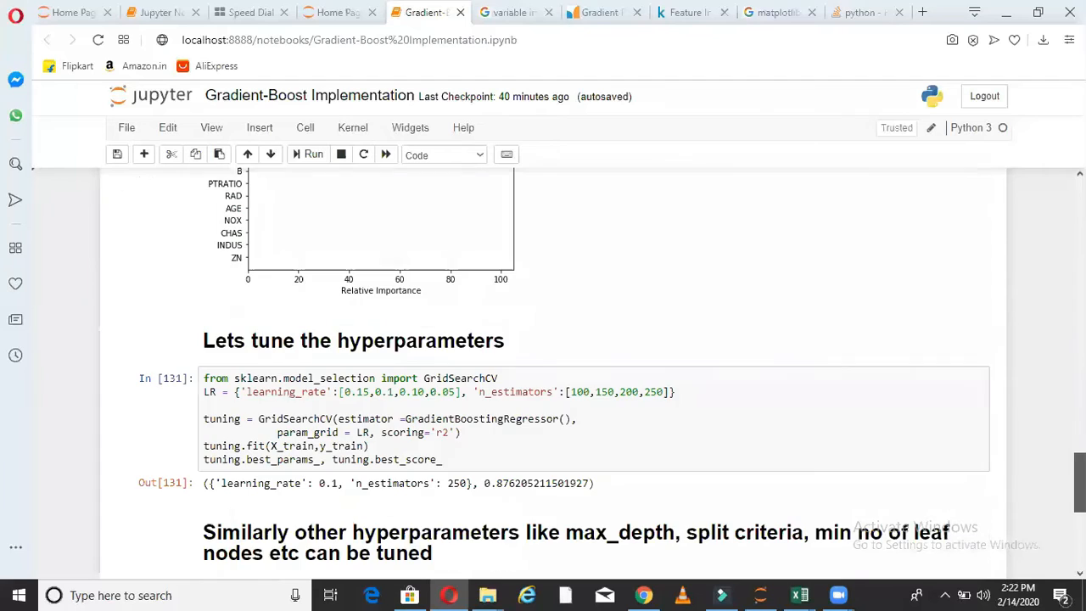
scroll("down", 3)
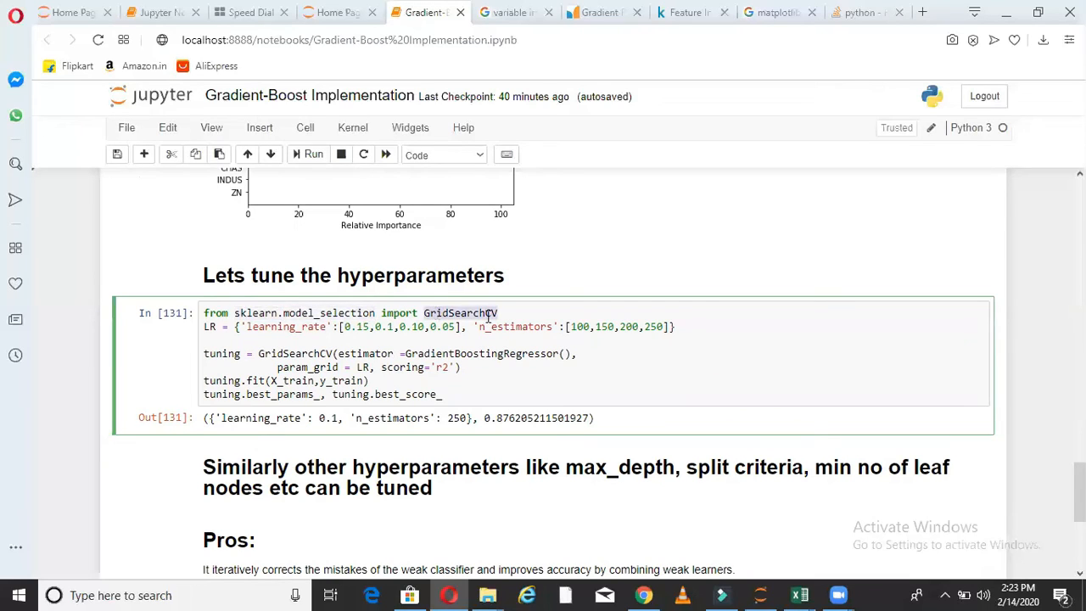
left_click(501, 312)
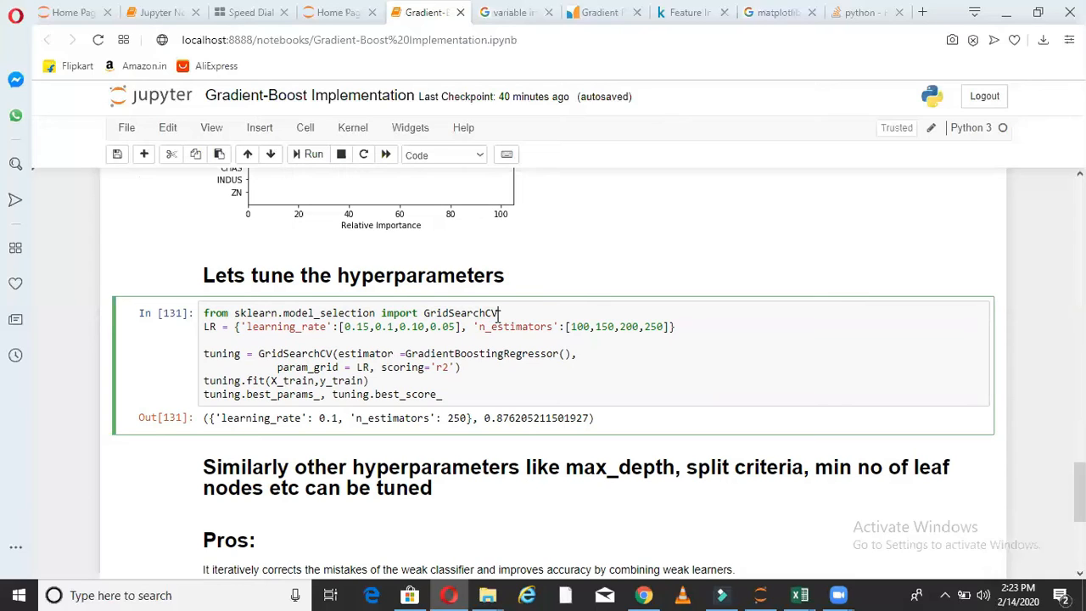
mouse_move(228, 323)
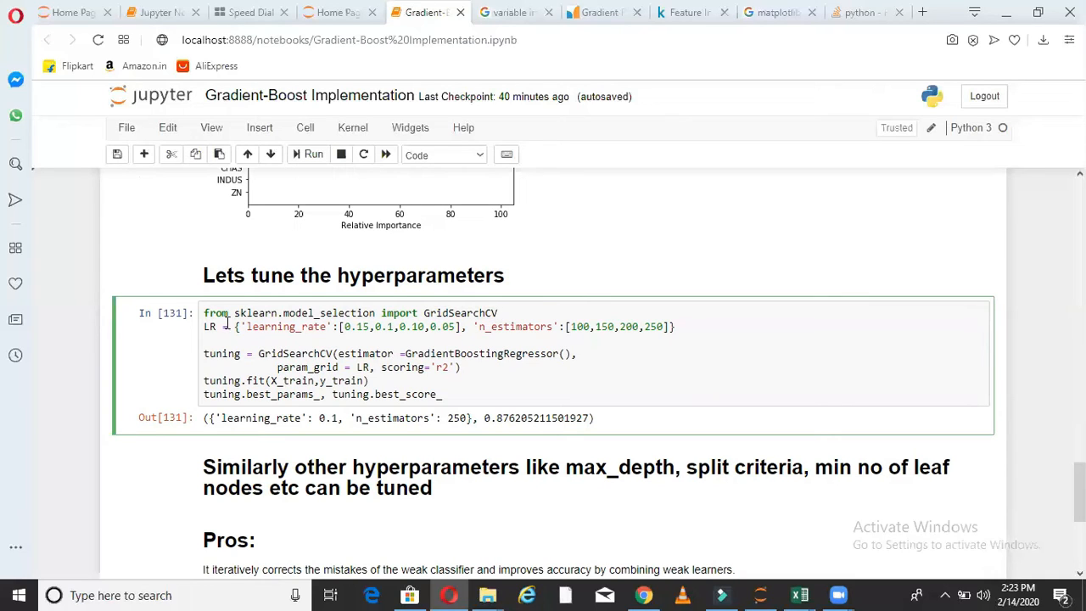
double_click(210, 326)
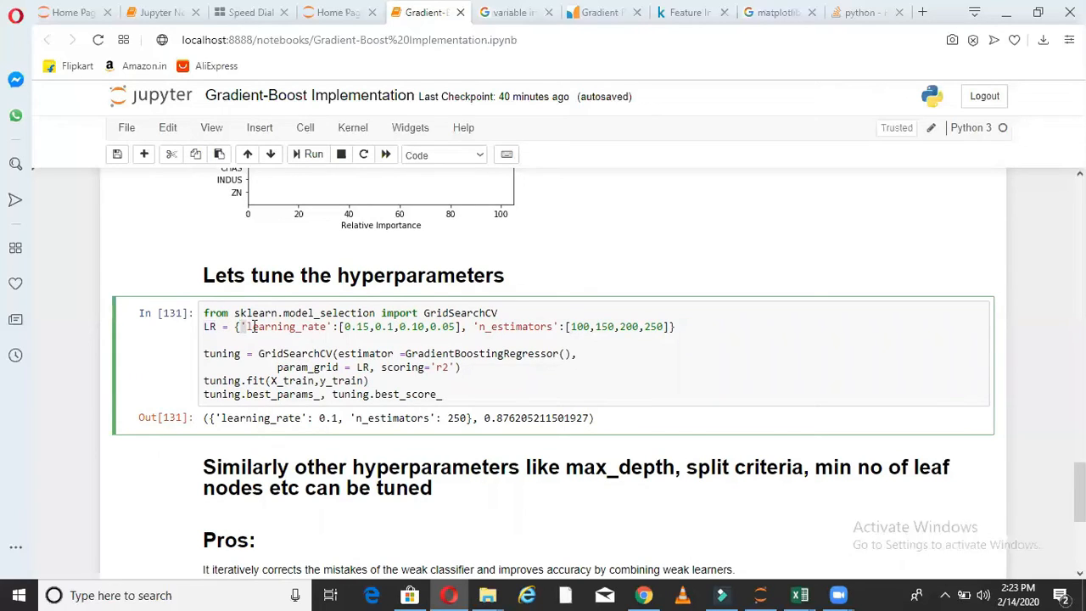
double_click(287, 325)
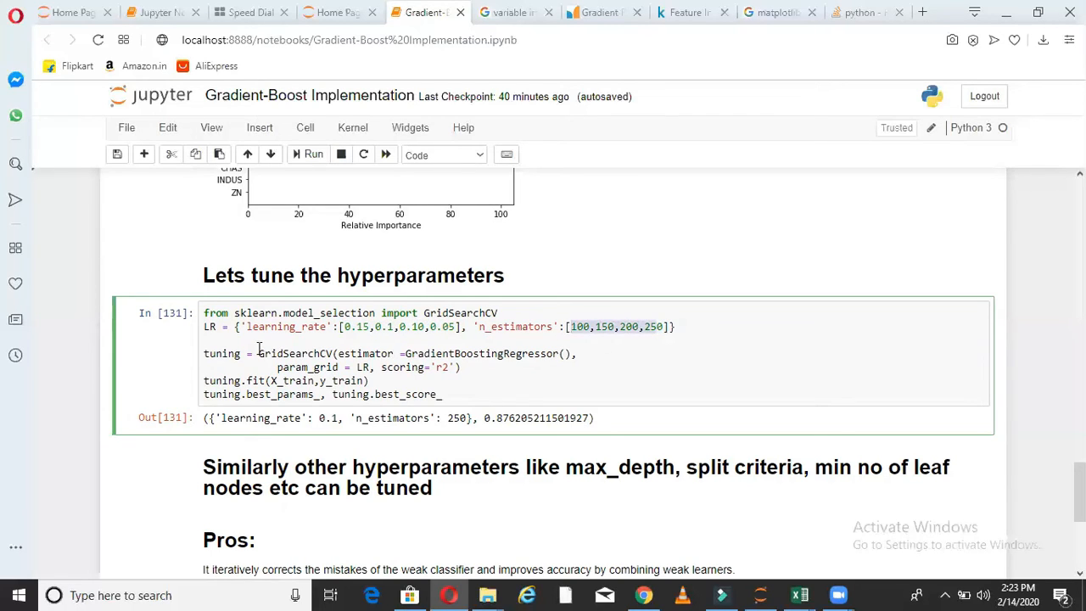
double_click(296, 354)
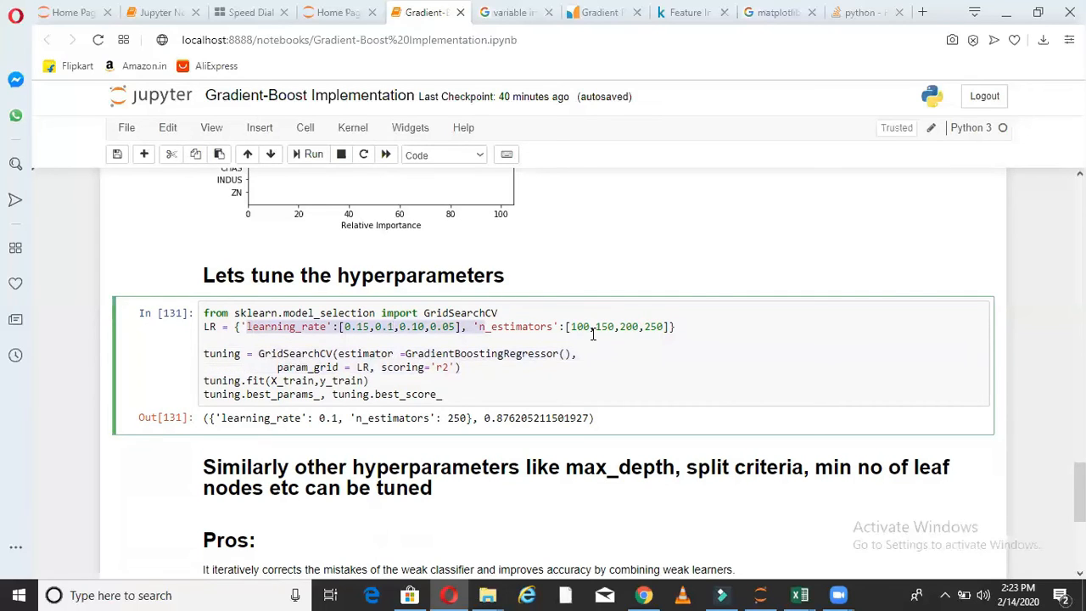
left_click(584, 353)
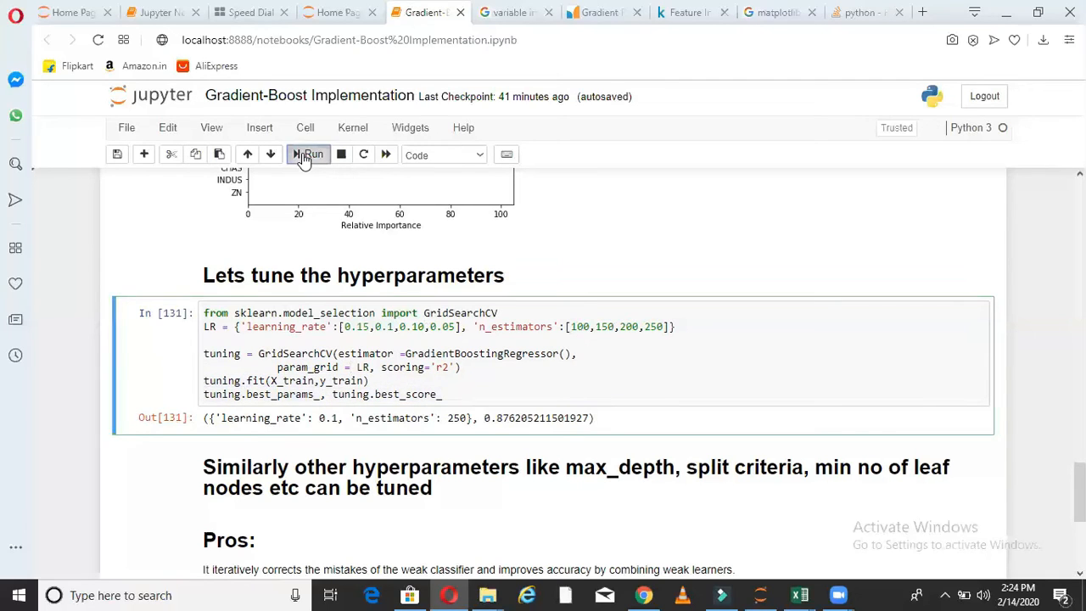
Re-run the GridSearchCV cell to get best learning_rate 0.15 and 200 estimators.
left_click(309, 154)
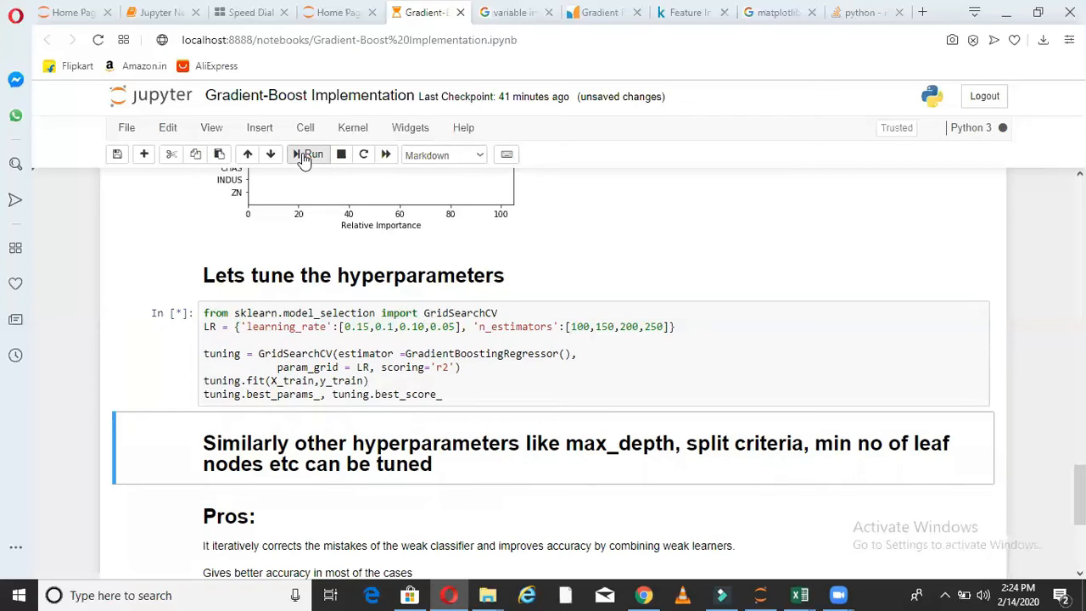
left_click(307, 154)
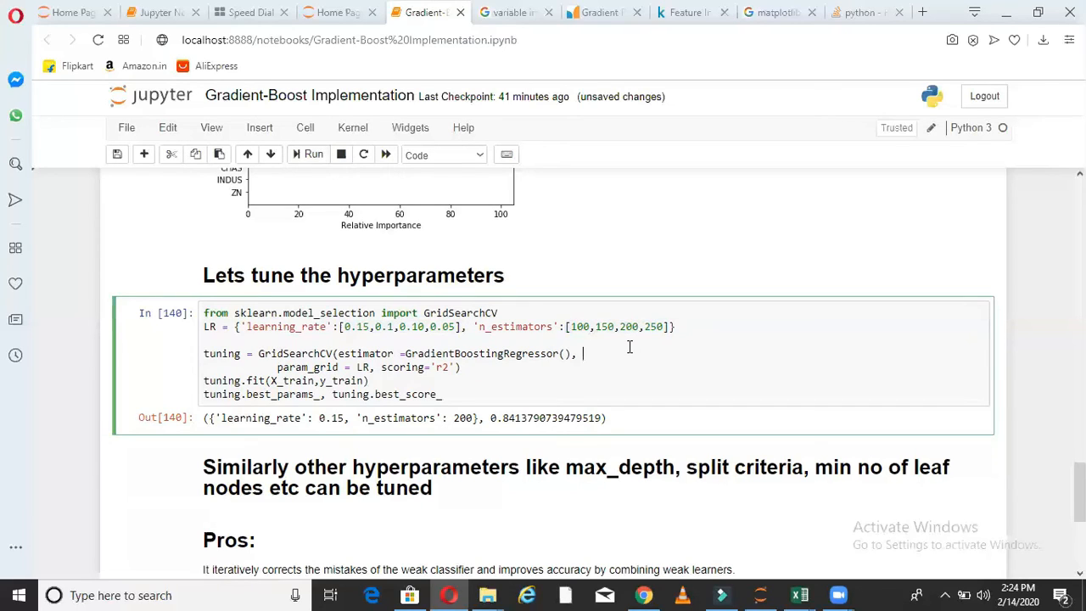
double_click(329, 417)
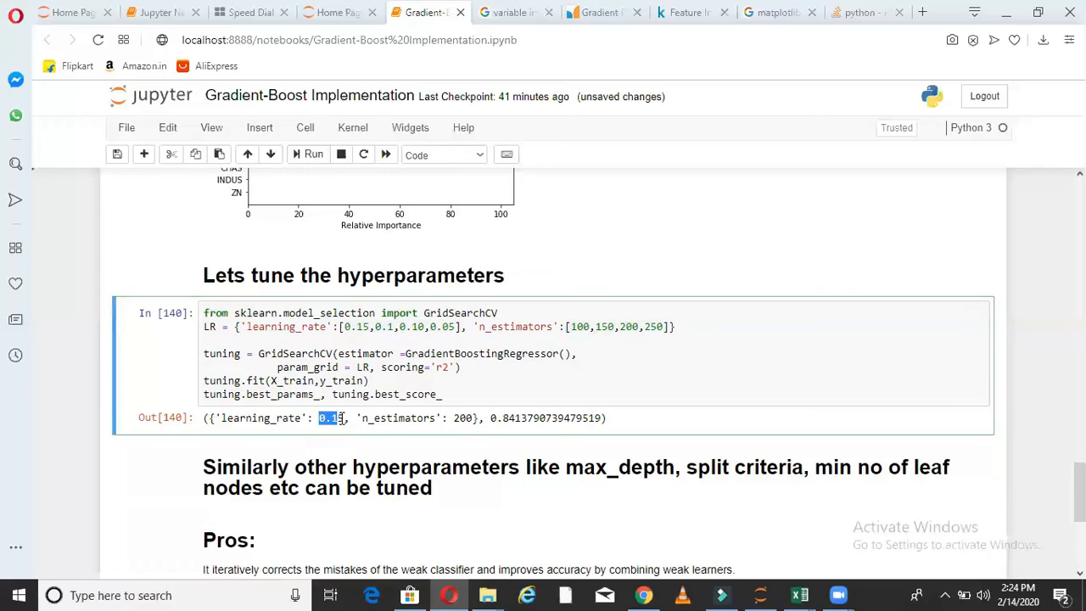
double_click(462, 417)
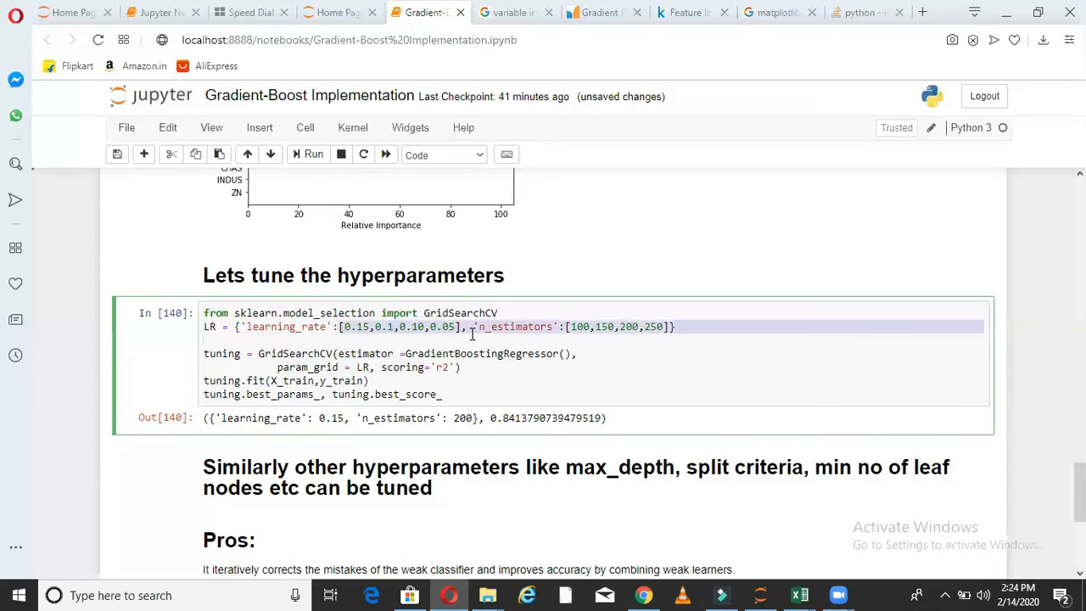
left_click(502, 331)
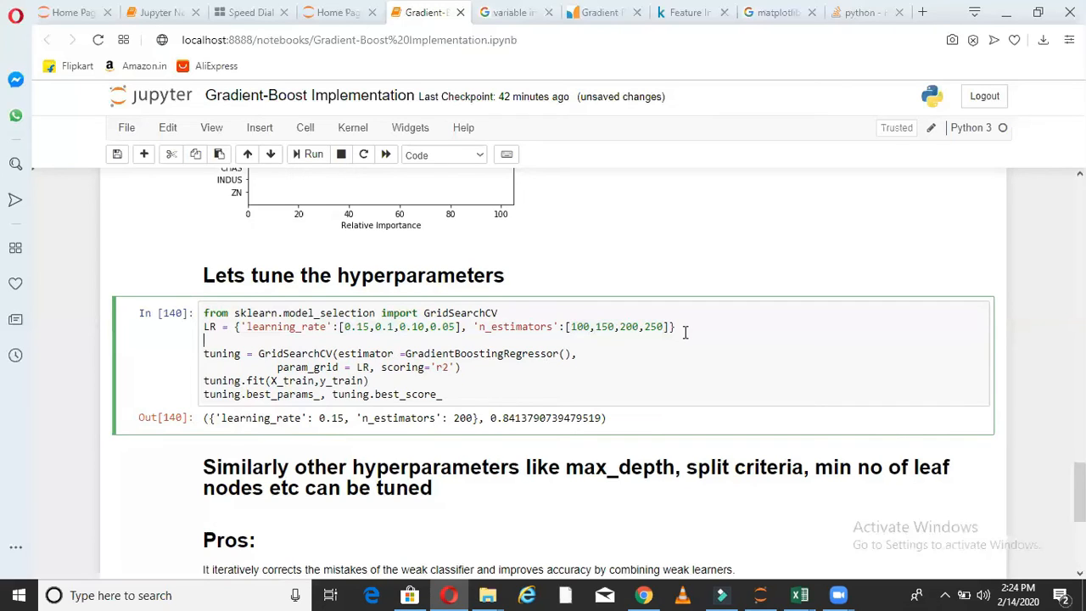
mouse_move(330, 415)
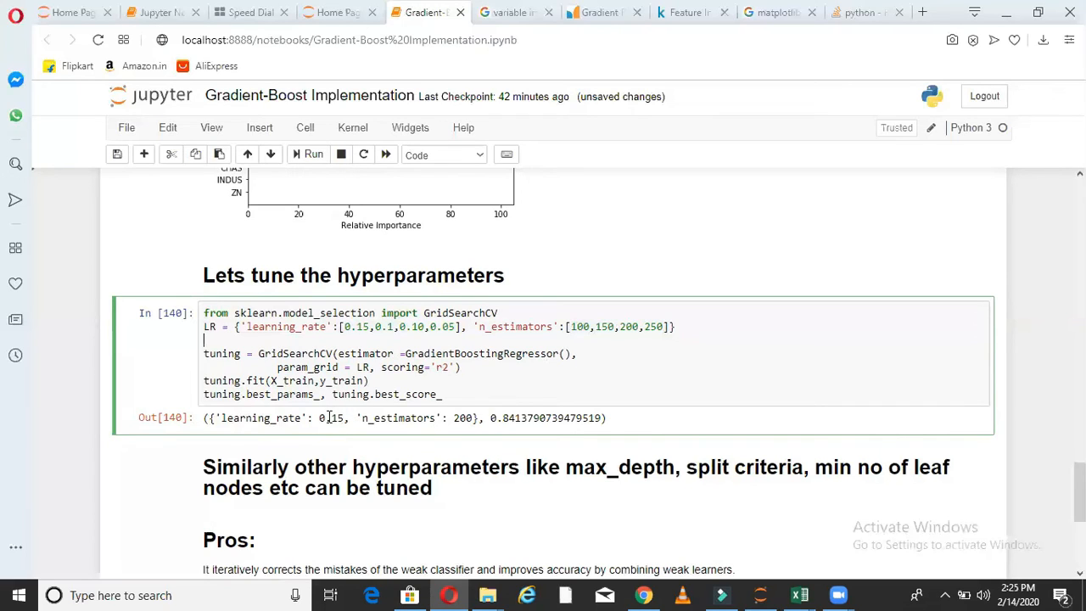
Compare the tuned score near 0.841 with the earlier R² score of 0.778.
double_click(331, 417)
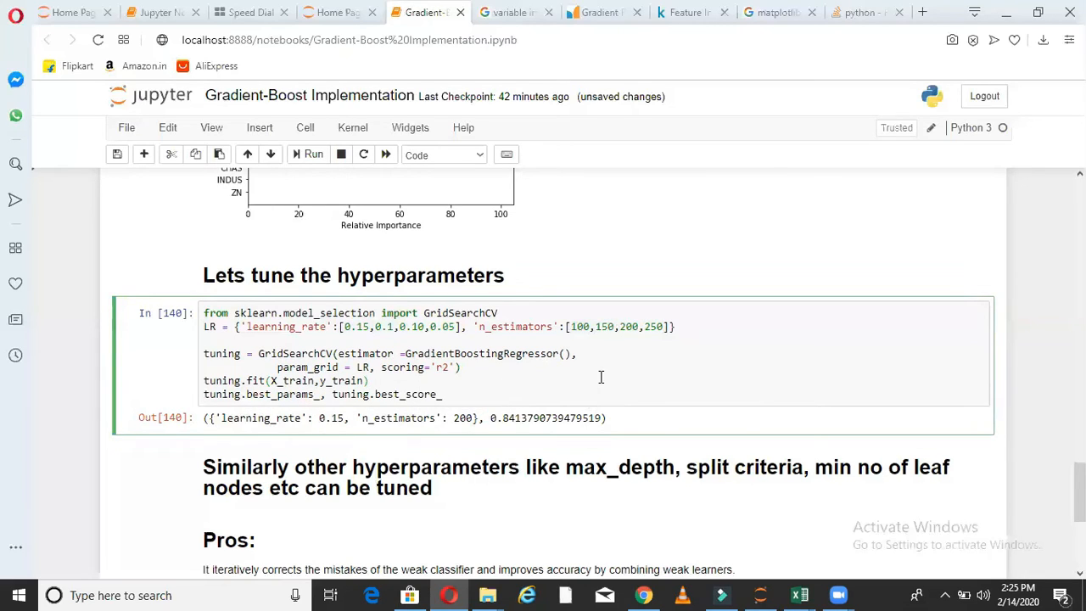
scroll("up", 3)
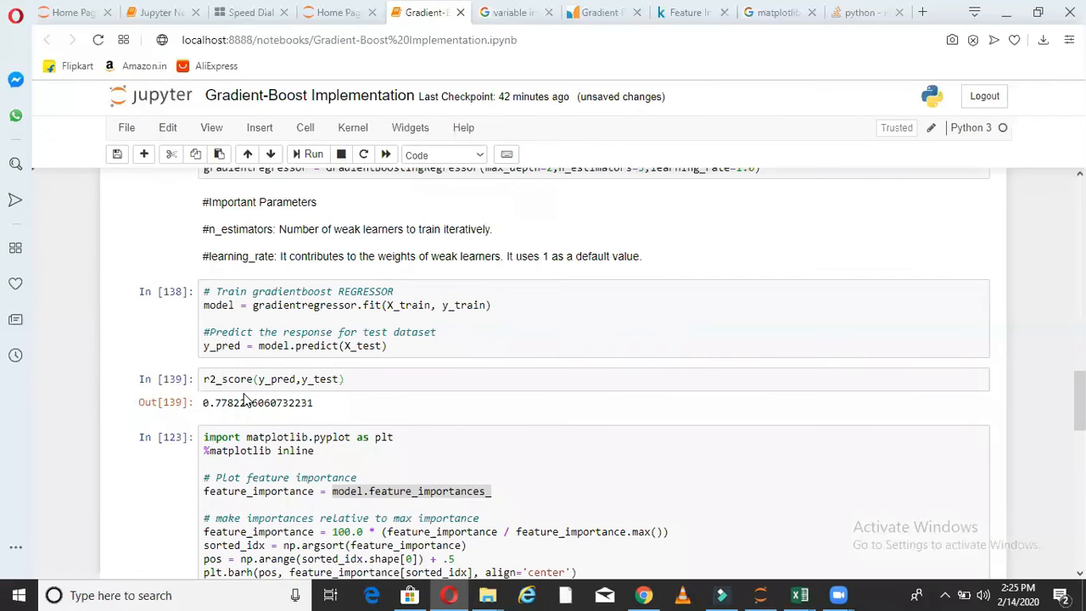
double_click(220, 404)
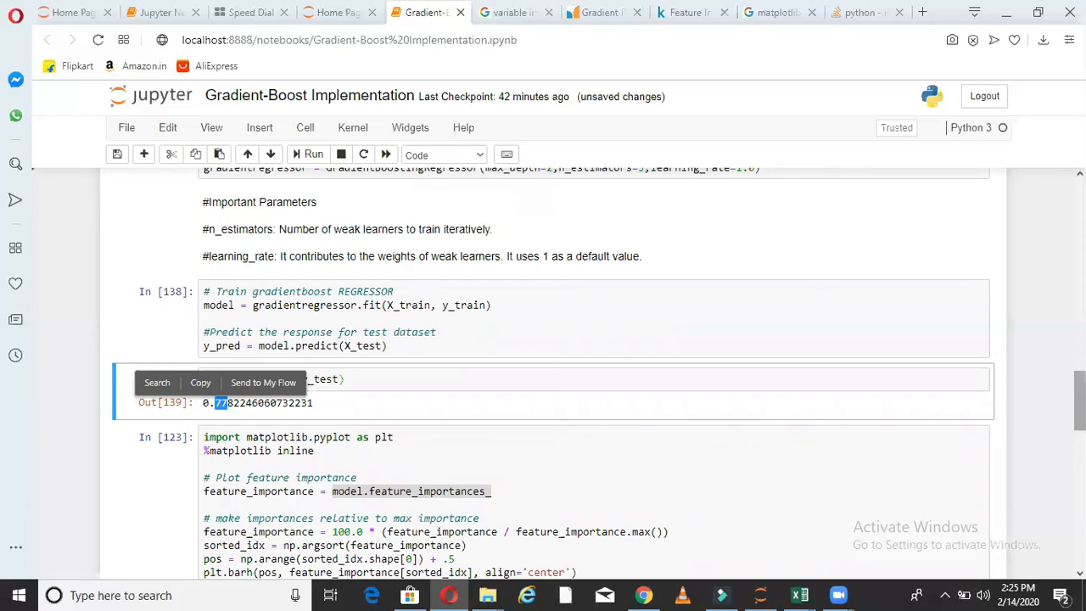
scroll("down", 3)
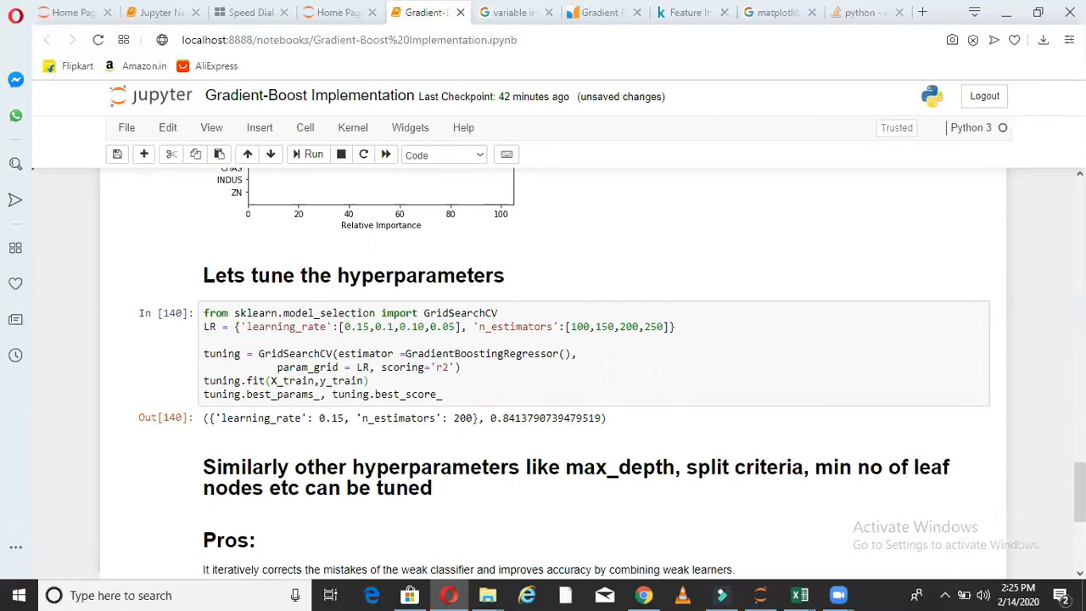
scroll("down", 3)
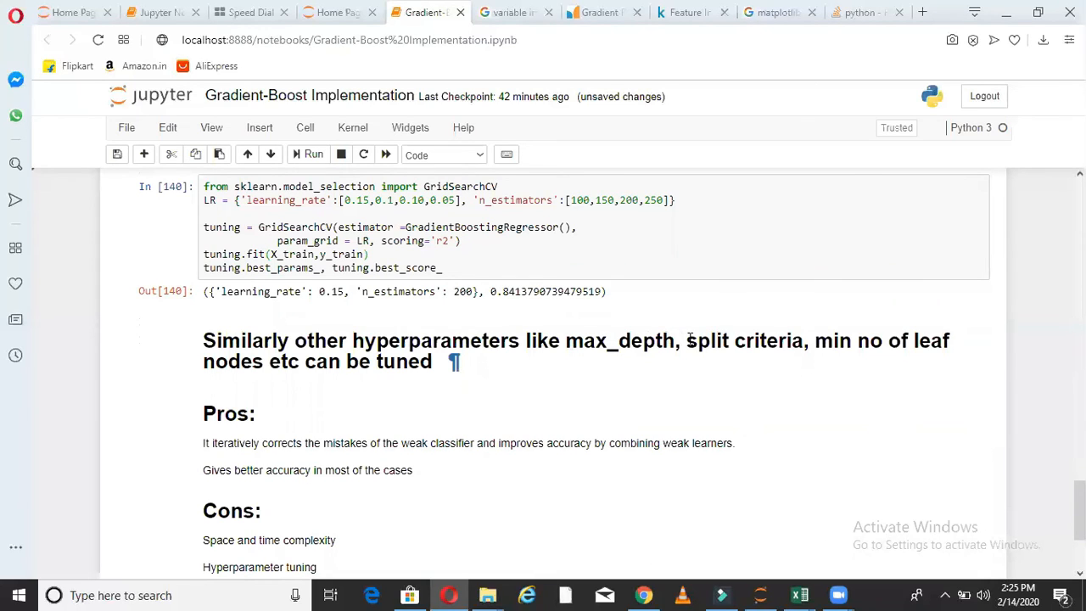
mouse_move(763, 343)
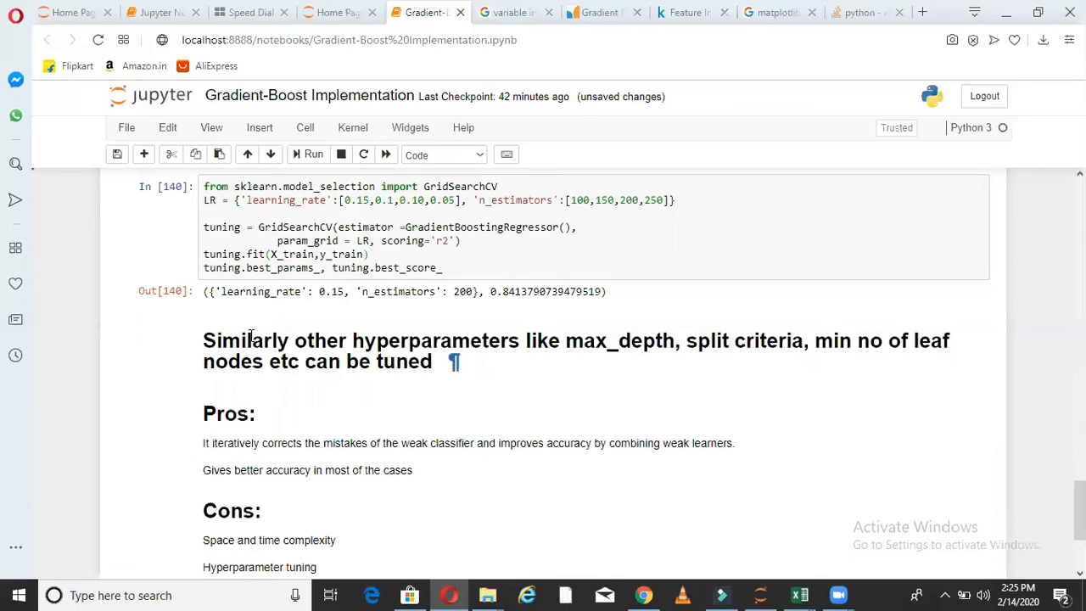
left_click(531, 248)
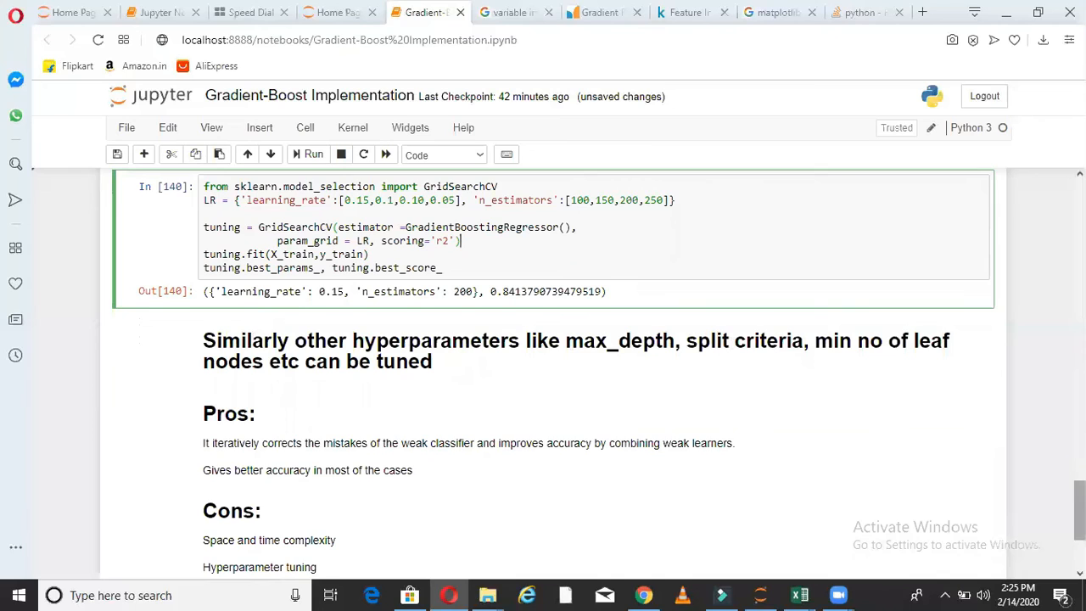
Scroll to the Pros and Cons markdown notes at the end of the notebook.
scroll("down", 3)
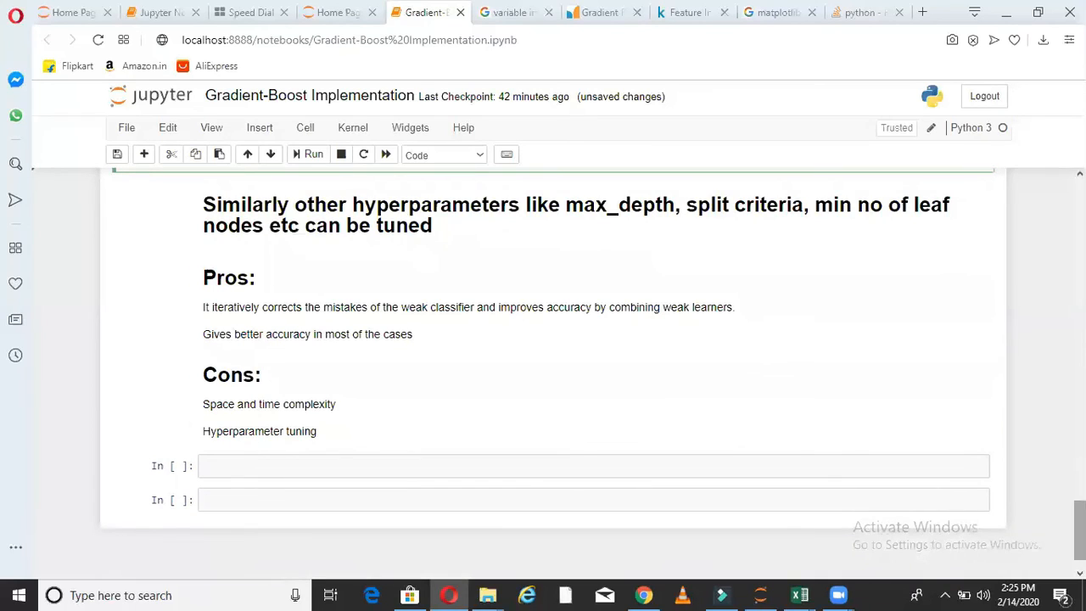
mouse_move(332, 319)
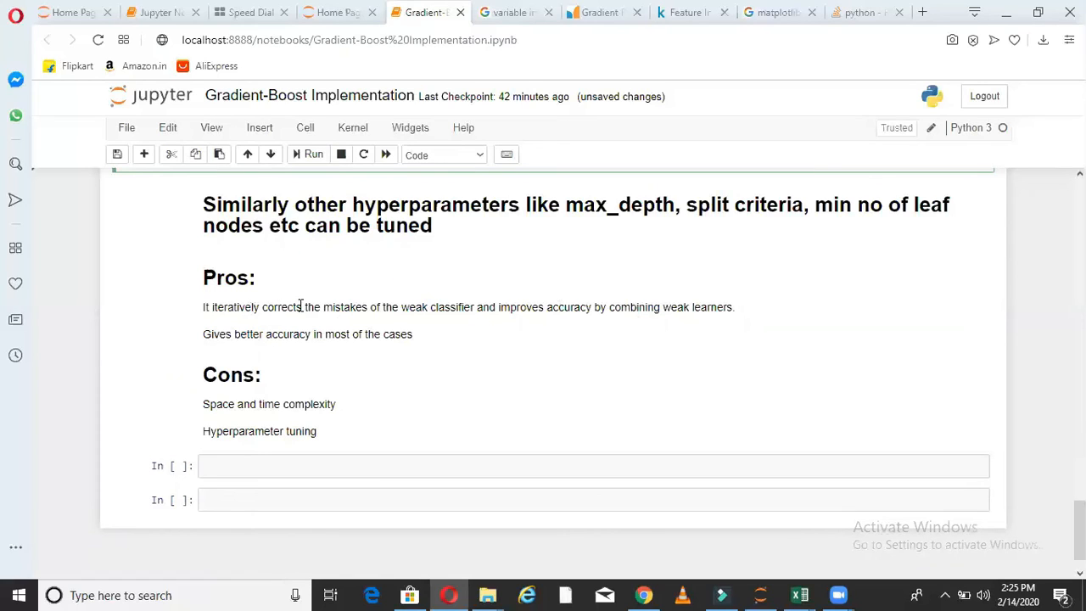
mouse_move(567, 307)
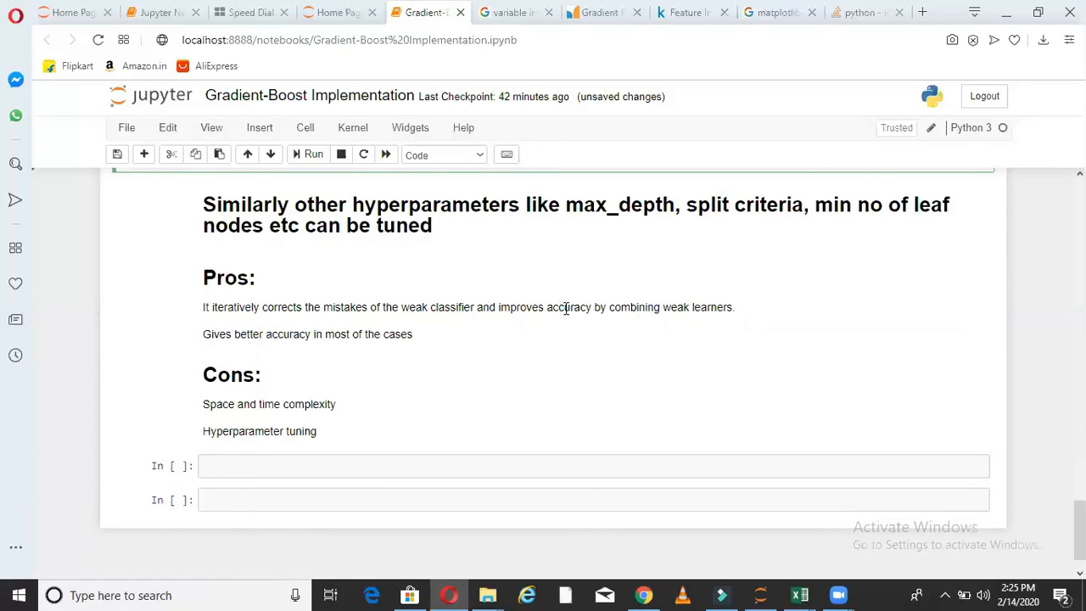
mouse_move(703, 307)
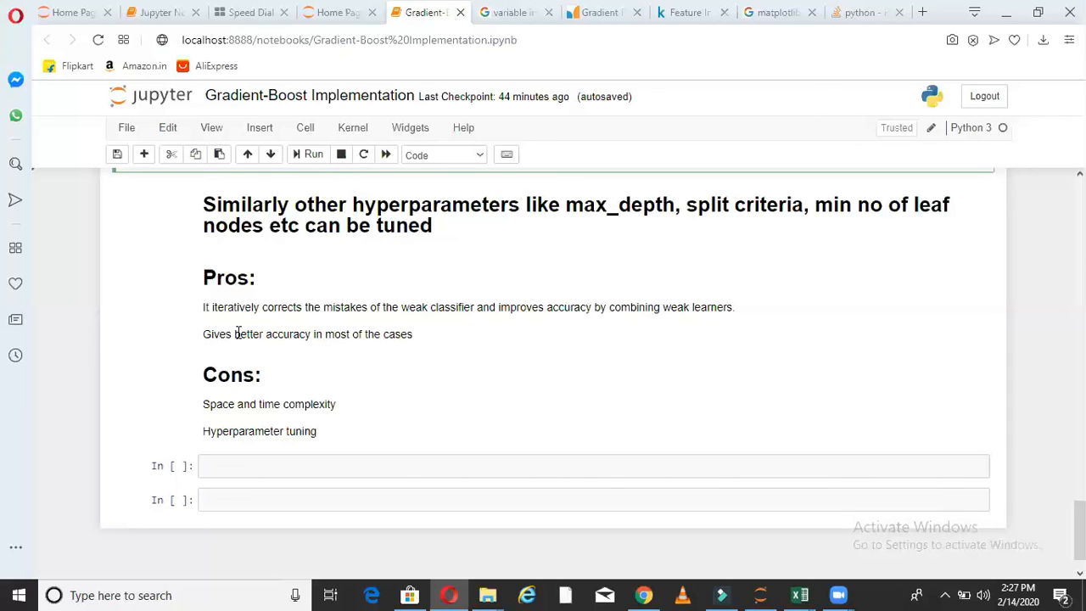
mouse_move(47, 288)
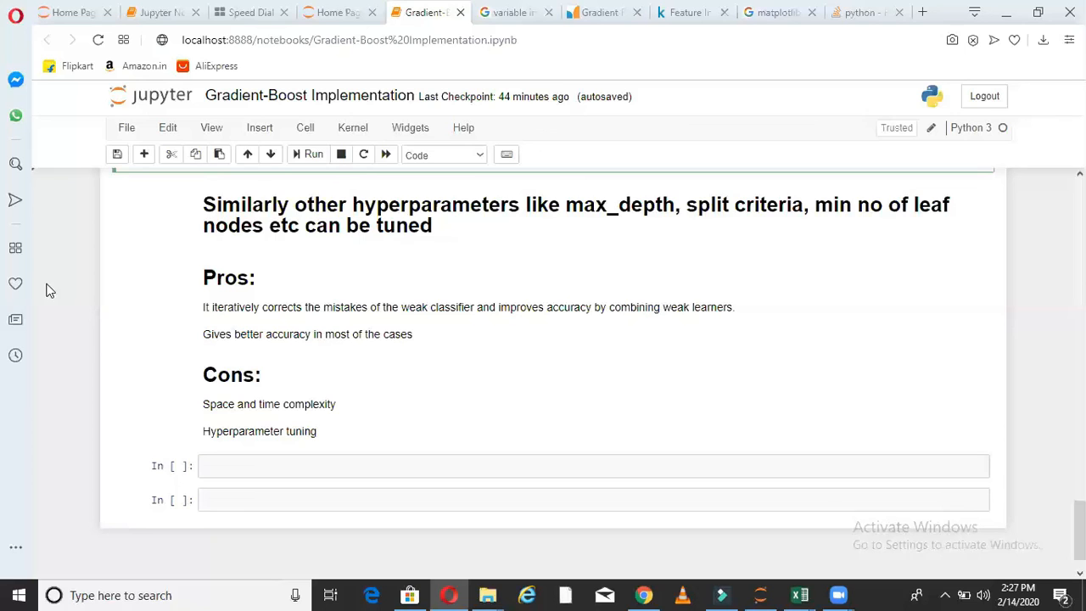